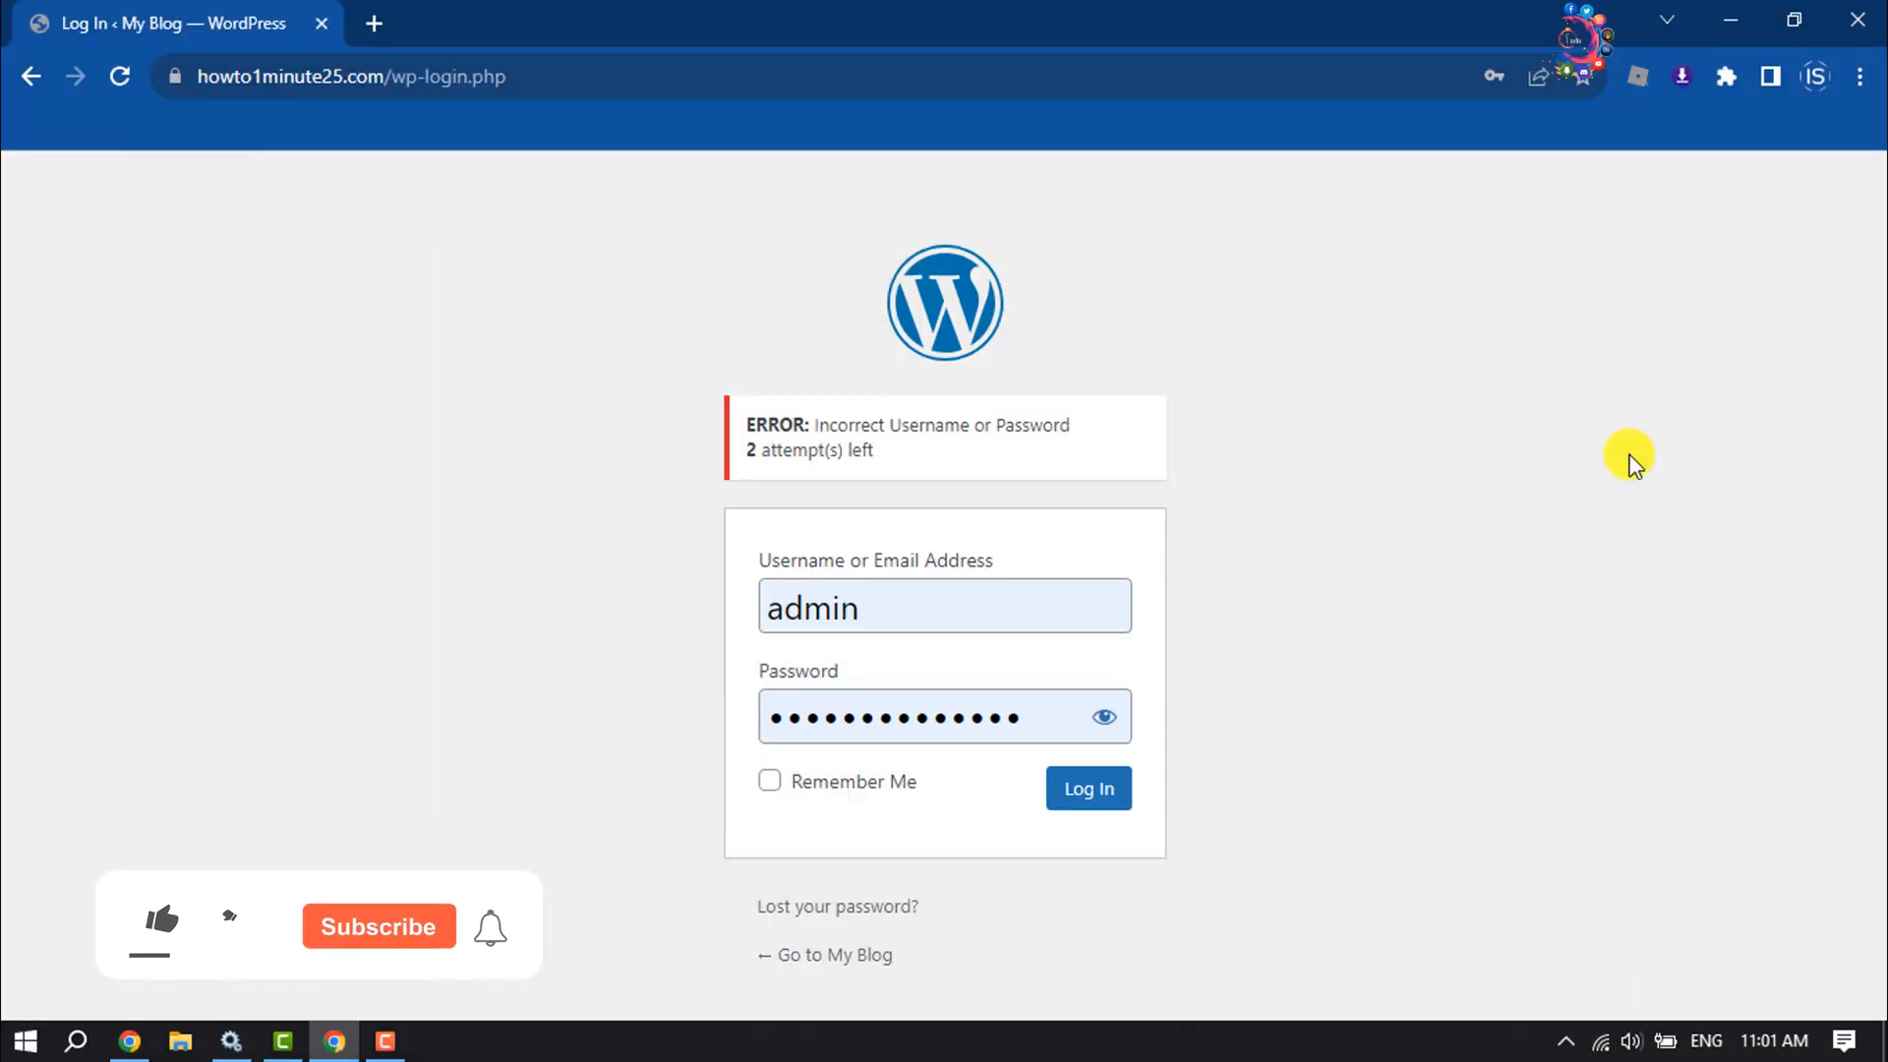
Retry the admin login on wp-login; it fails, leaving one attempt
left_click(160, 919)
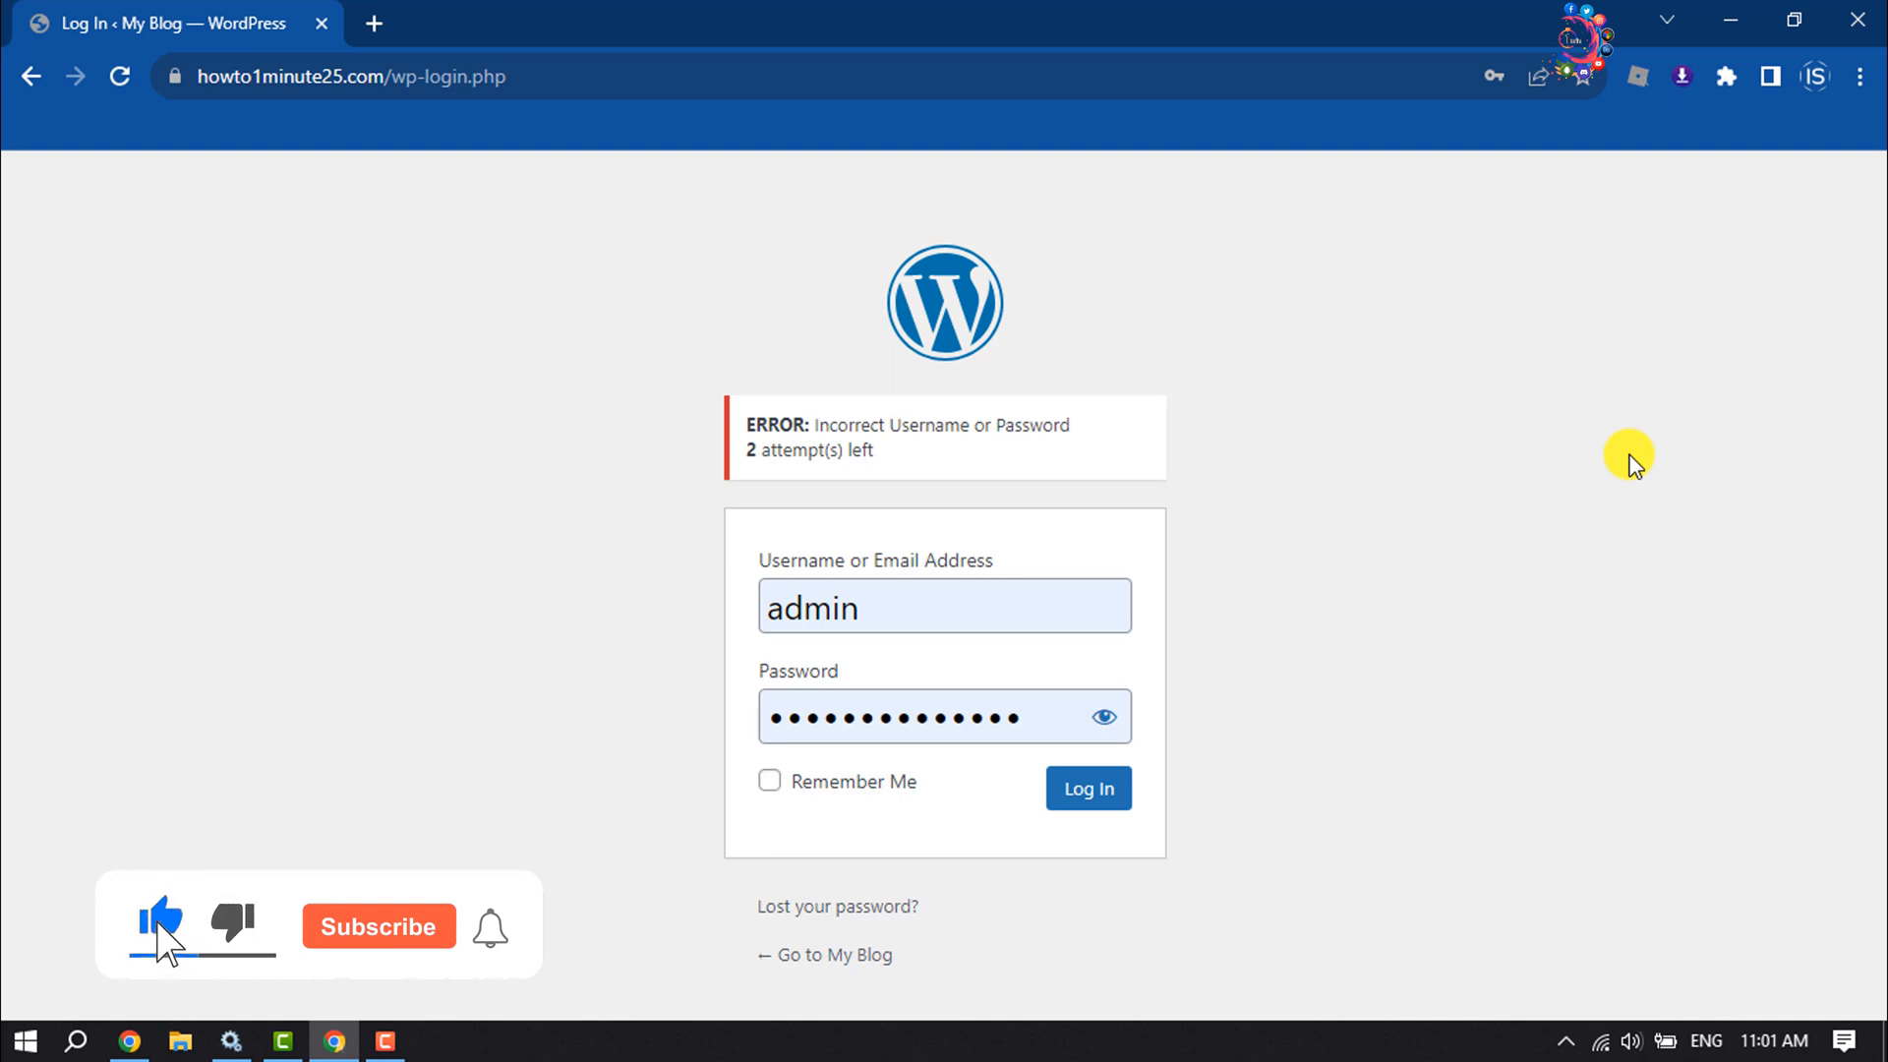
left_click(378, 927)
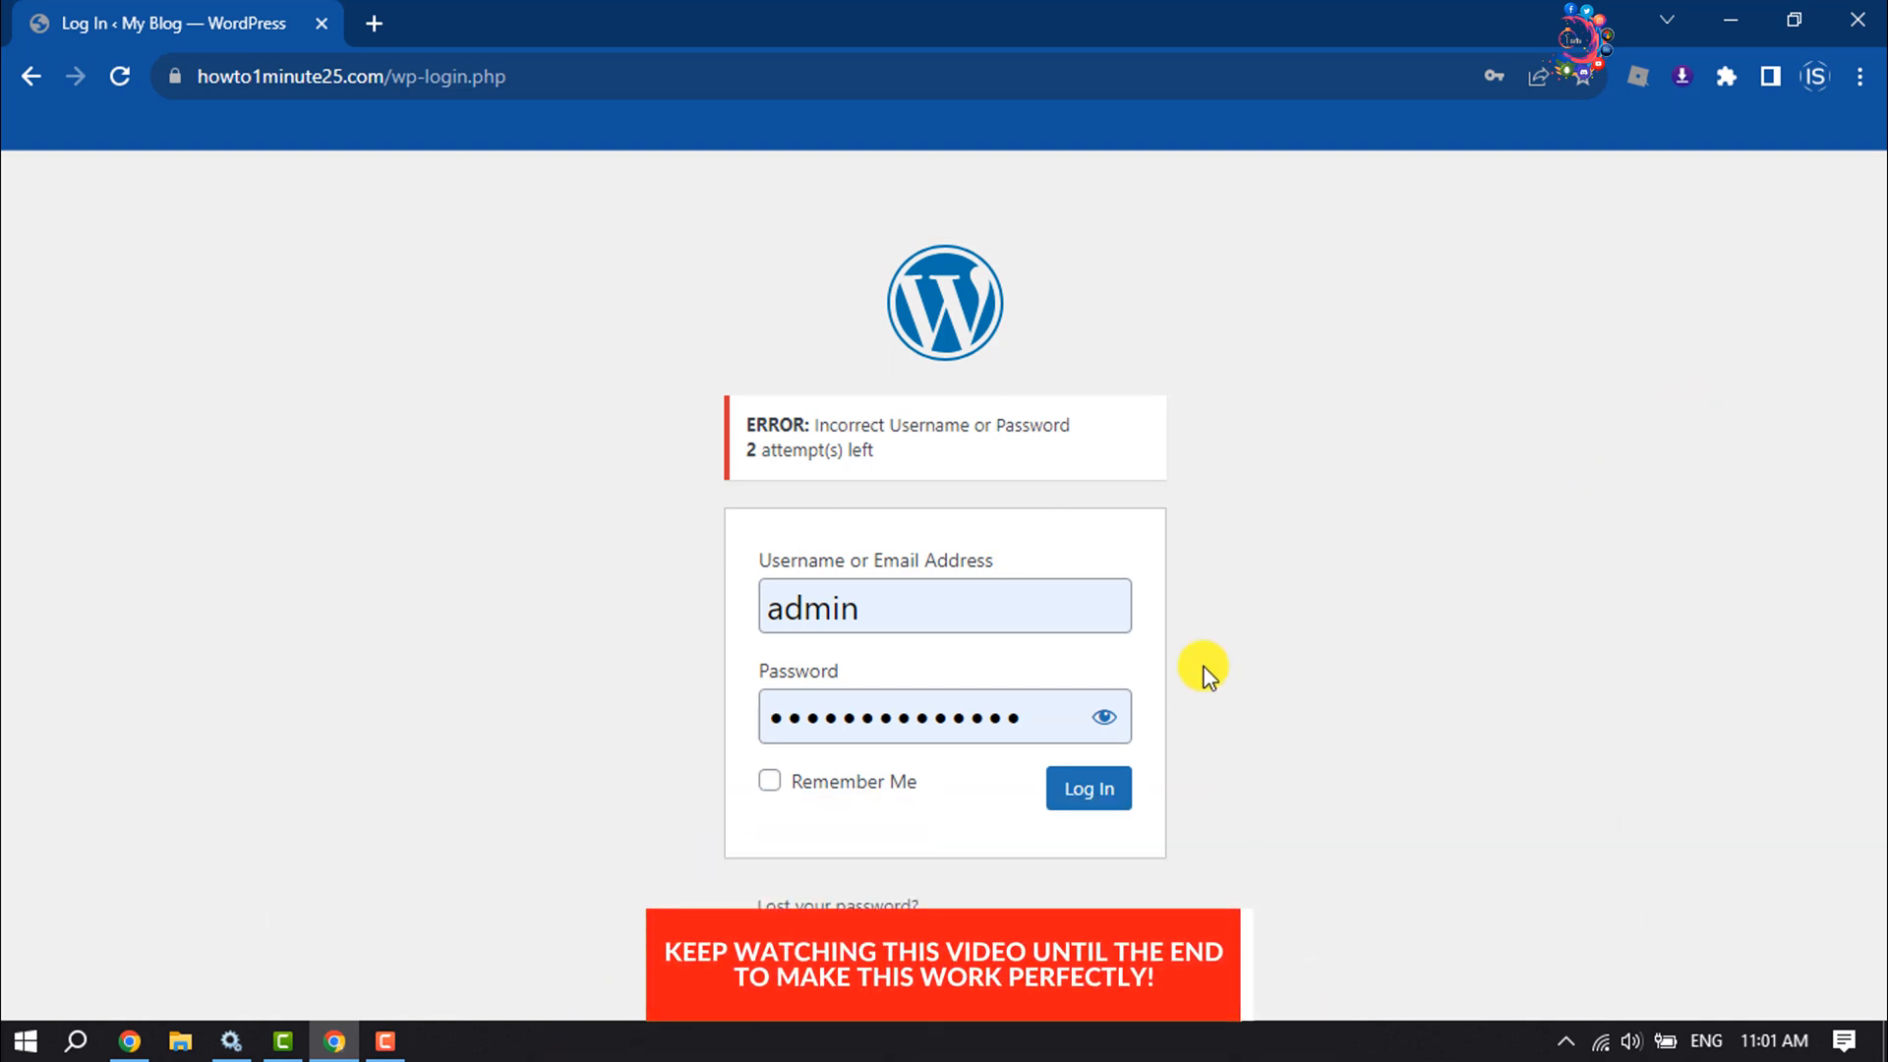
left_click(944, 606)
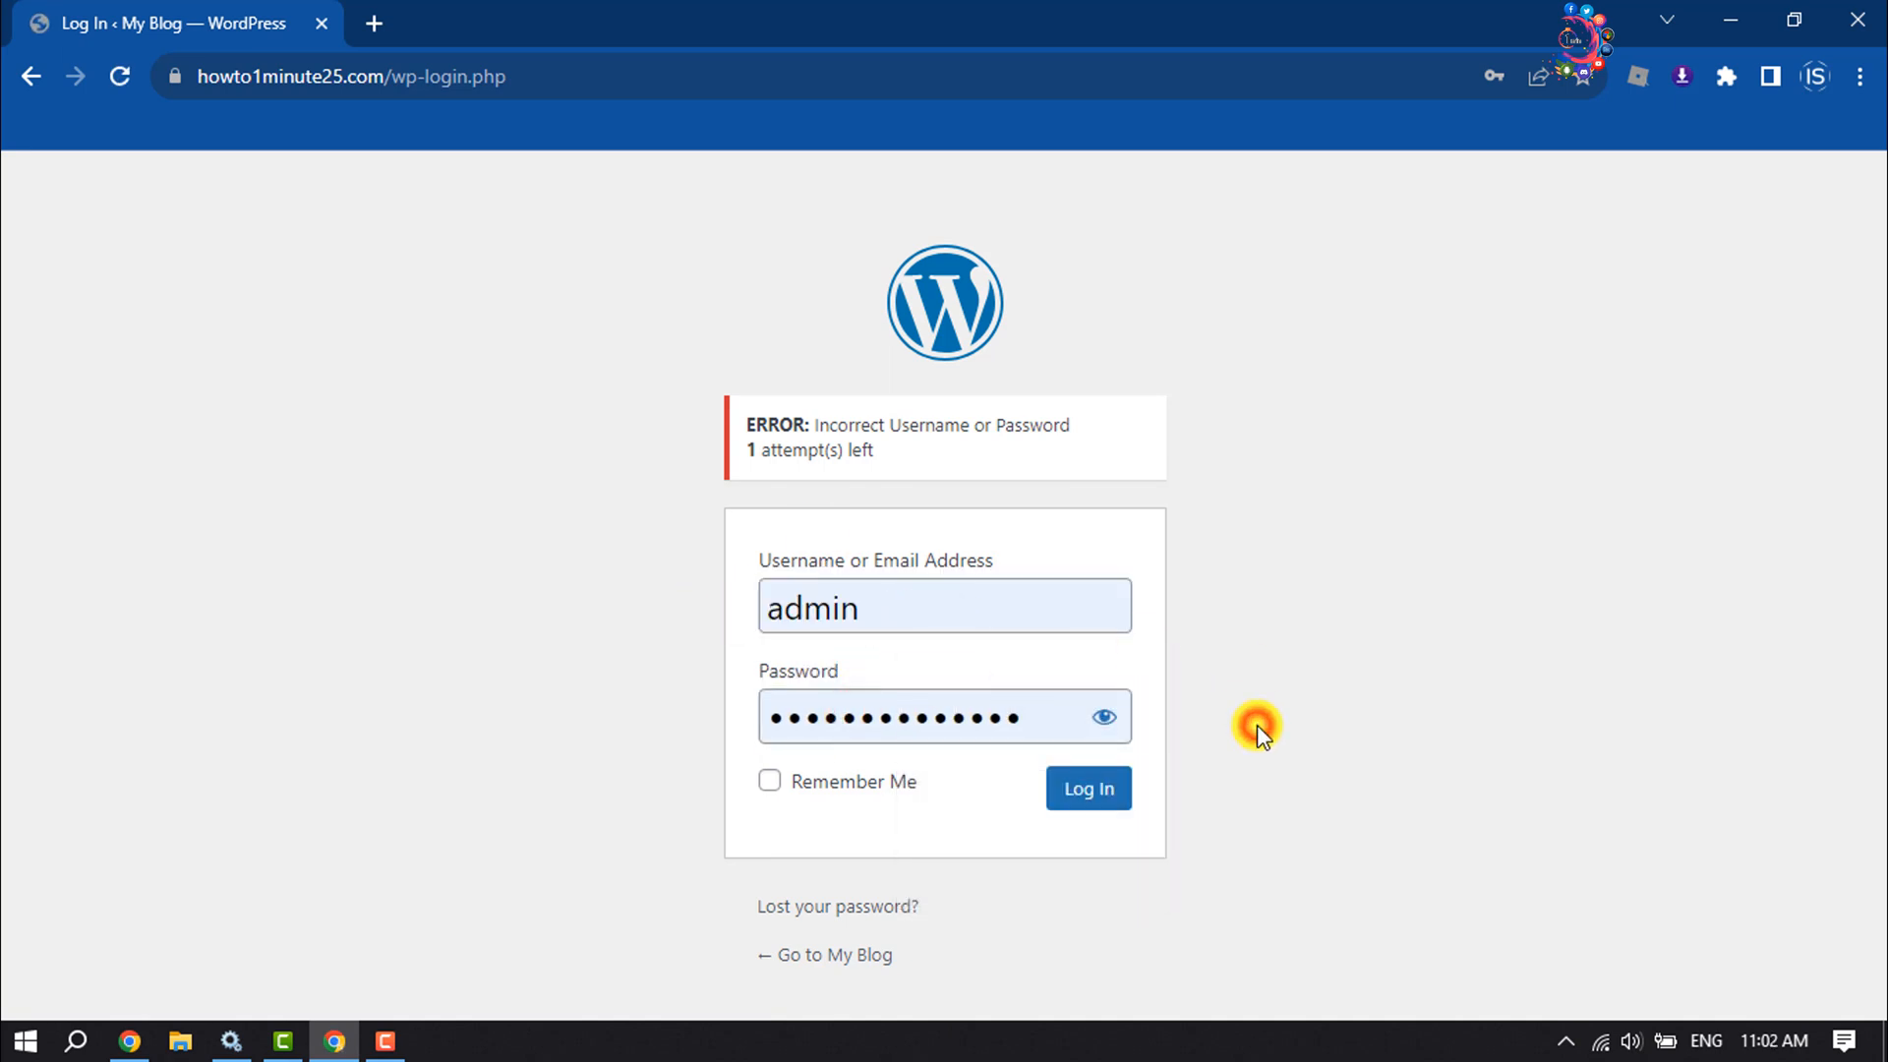
left_click(945, 606)
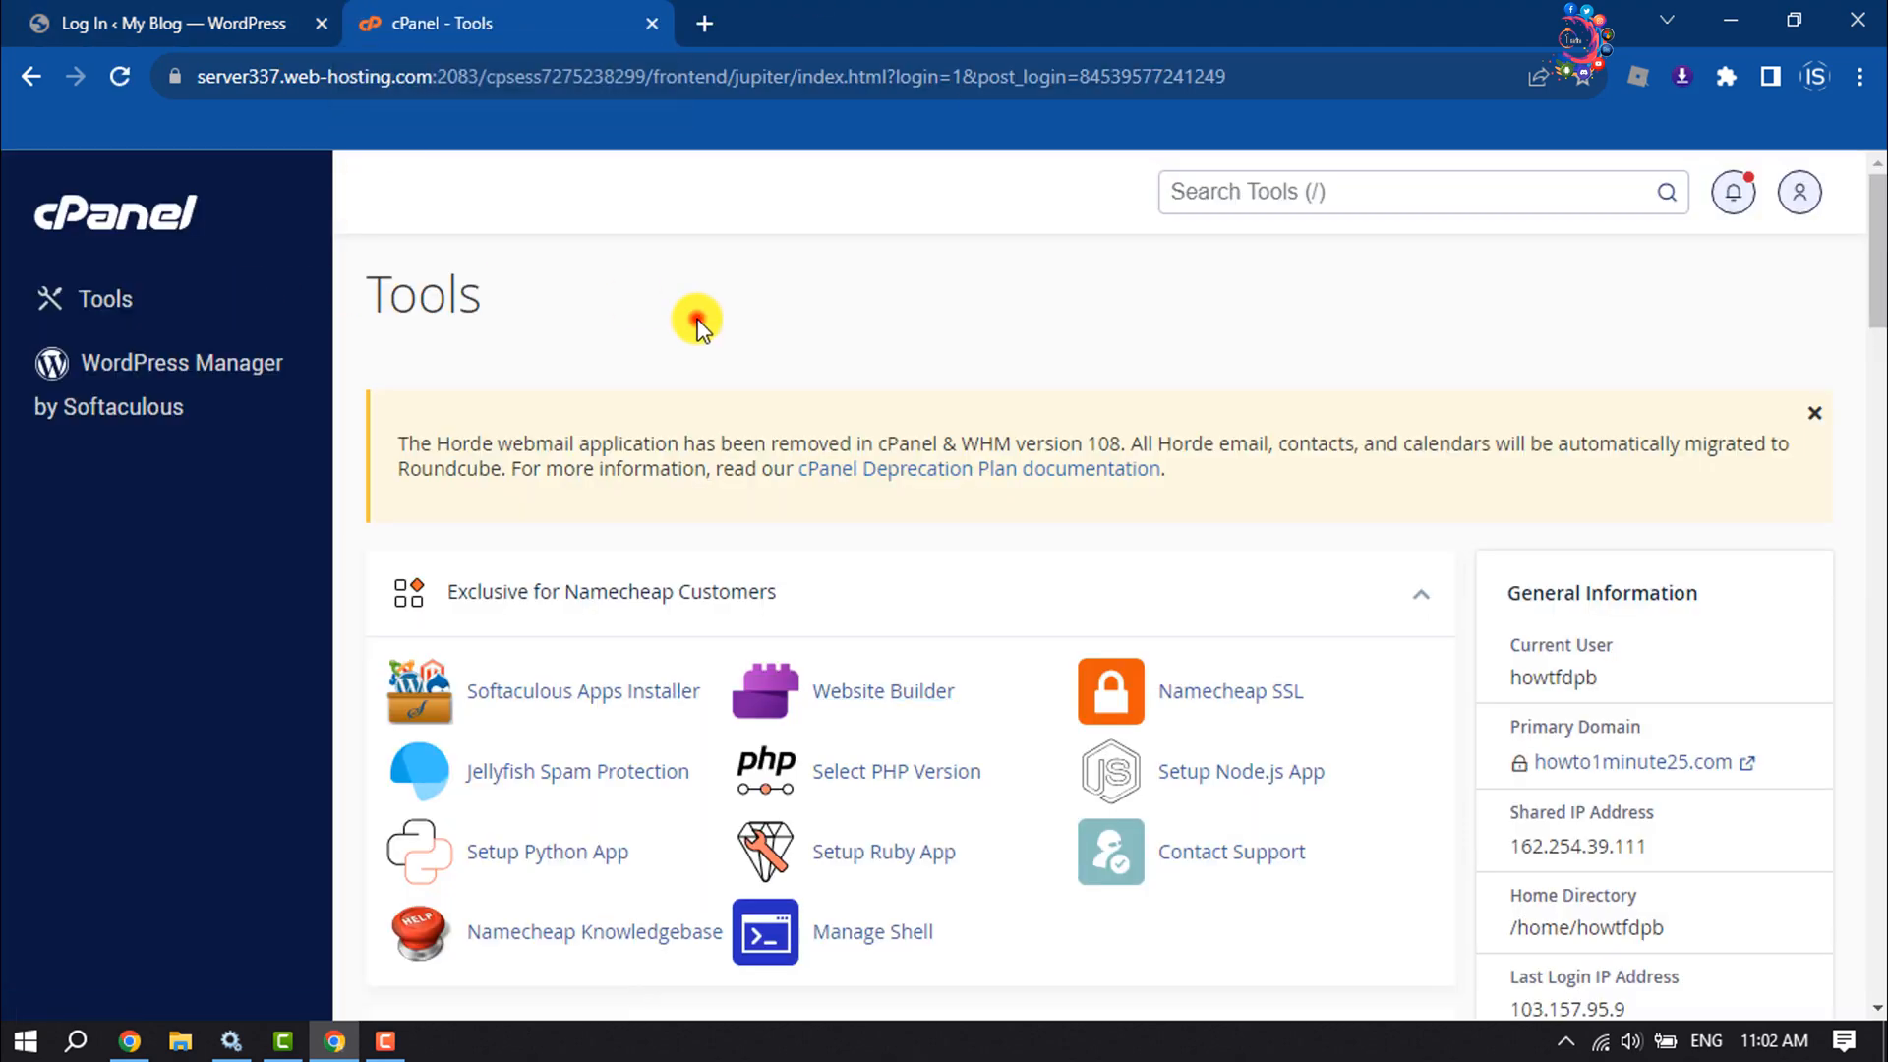
mouse_move(739, 337)
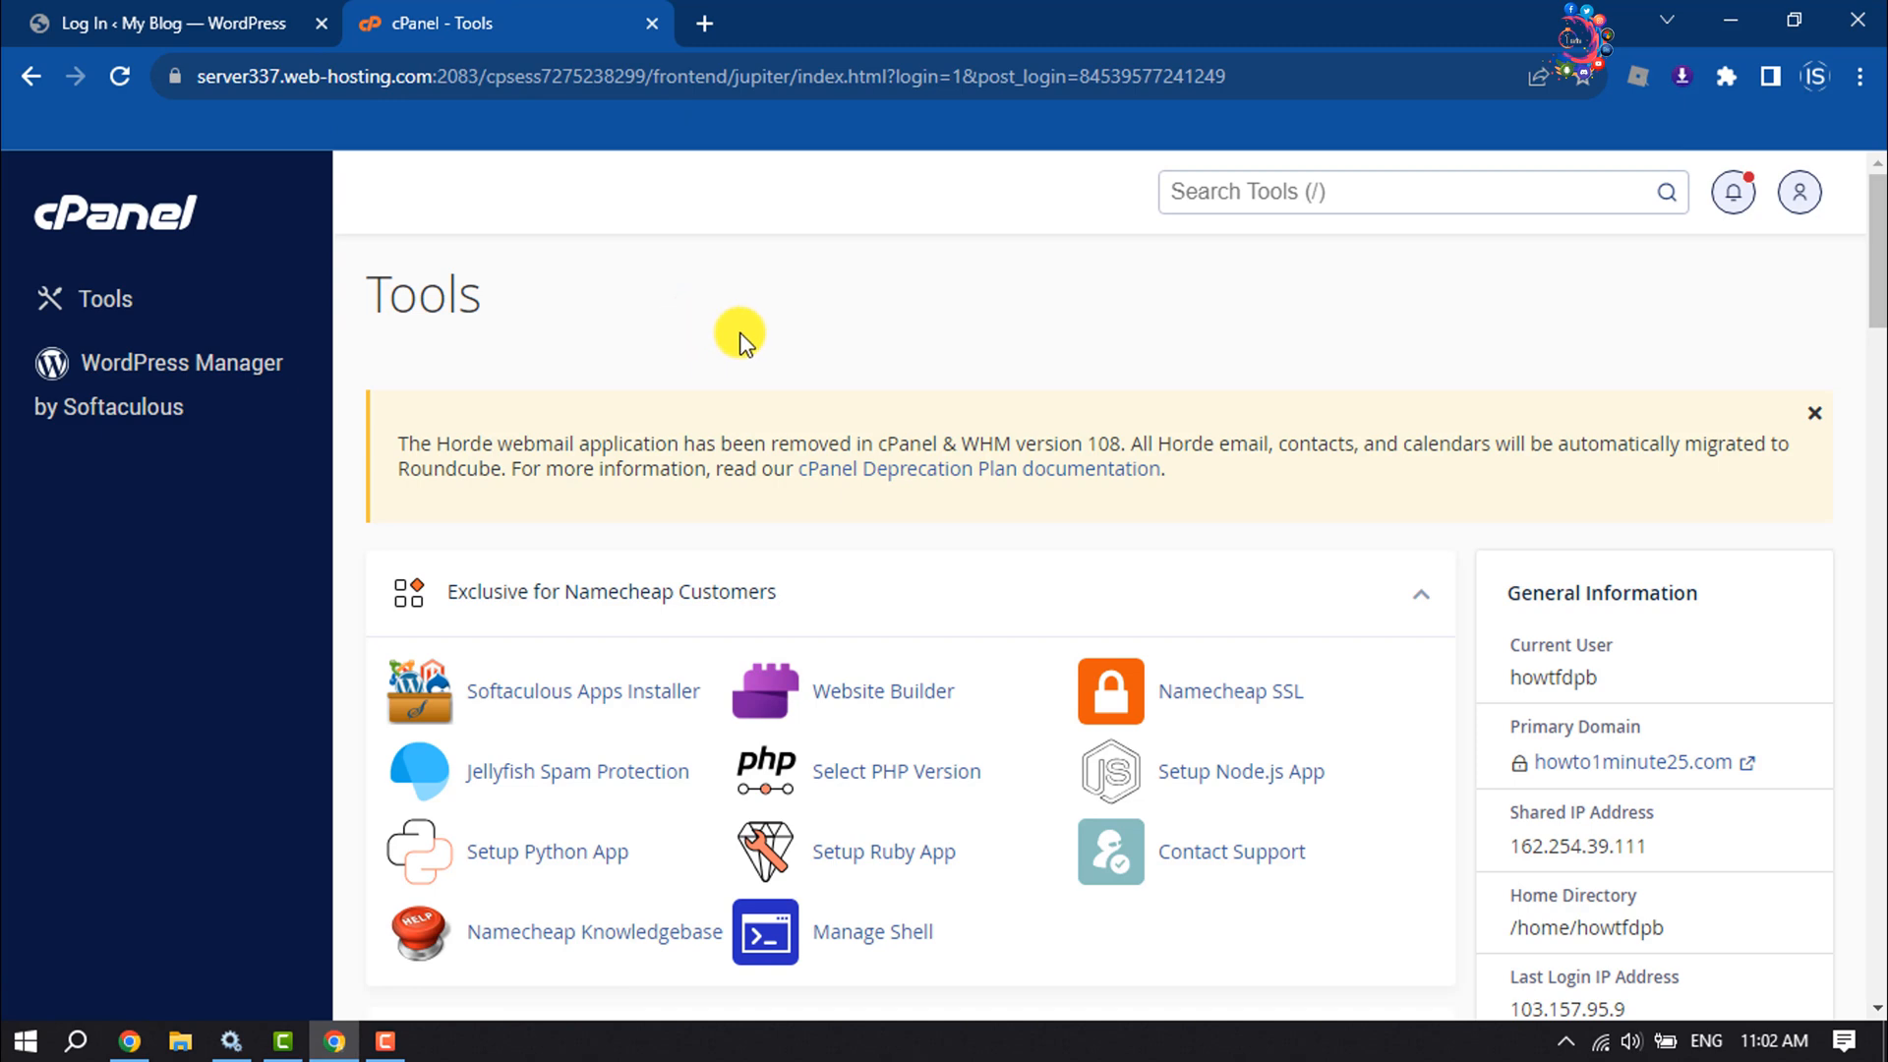
Scroll to the cPanel Databases section and launch phpMyAdmin
scroll("down", 3)
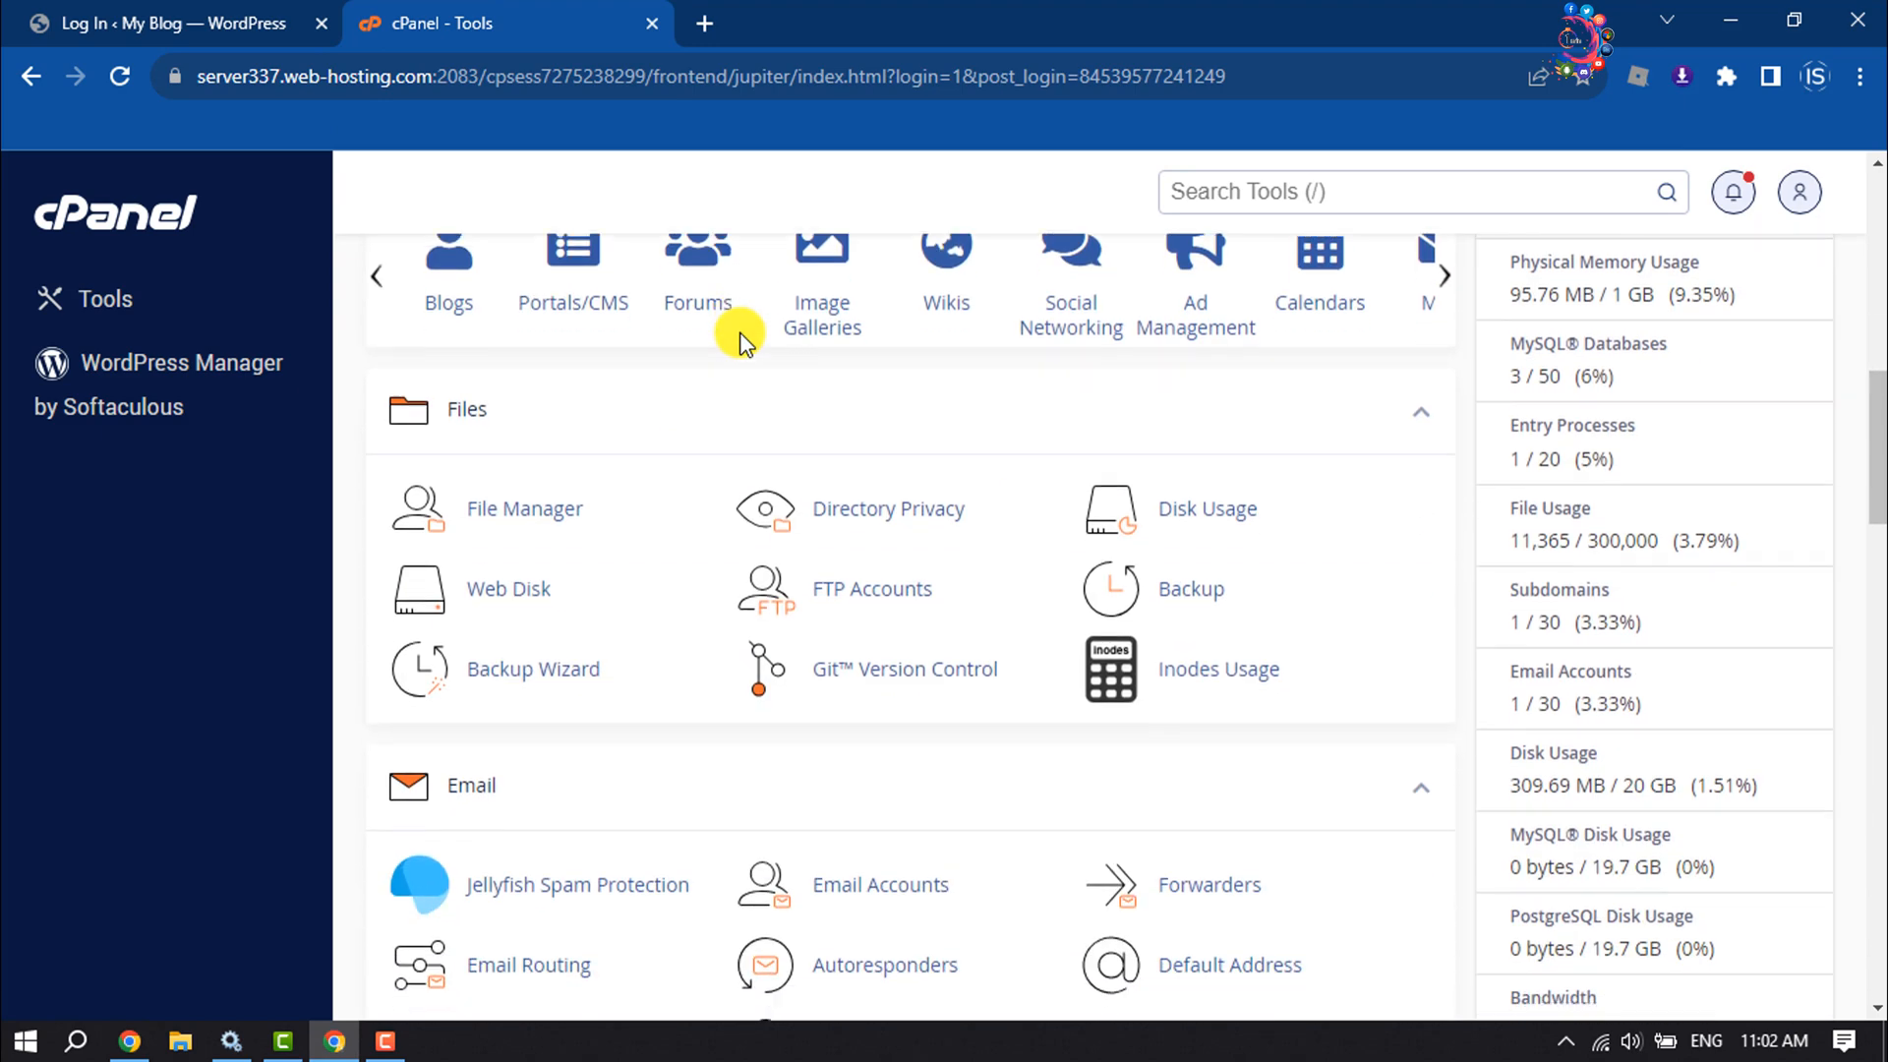
scroll("down", 3)
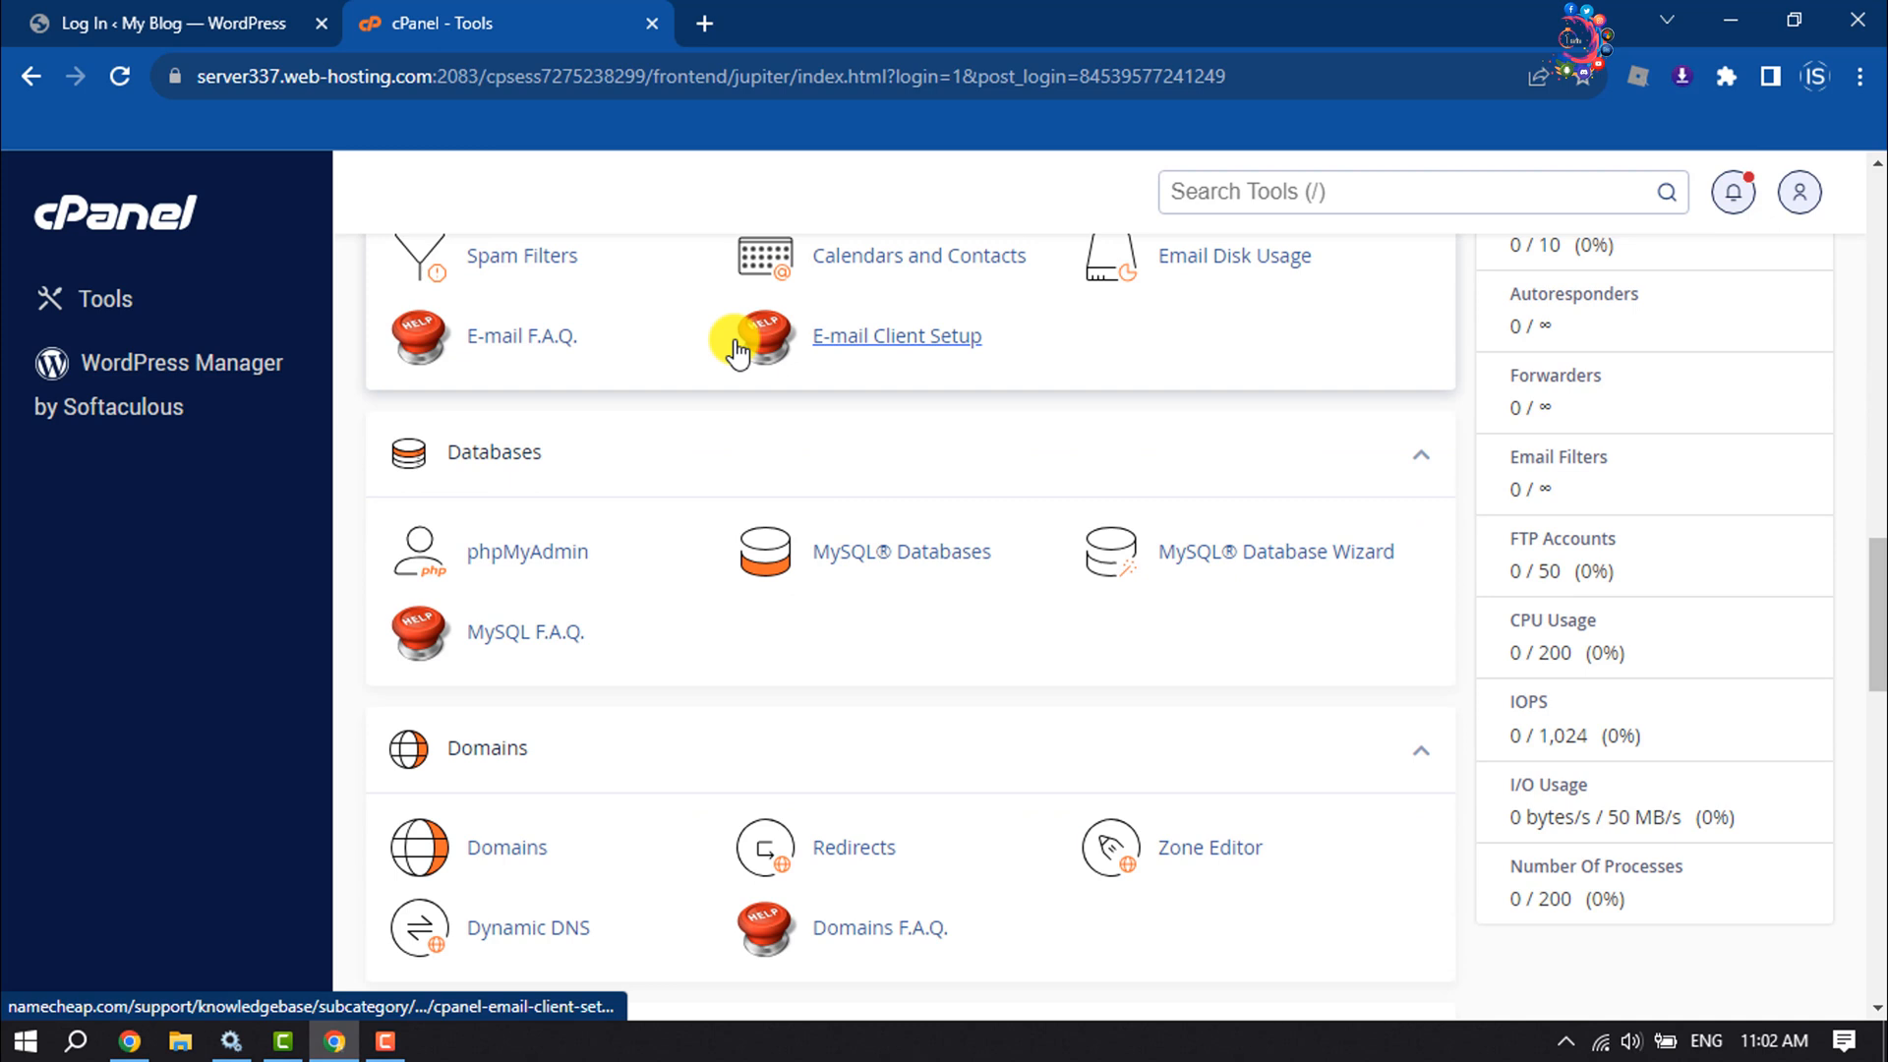
mouse_move(518, 544)
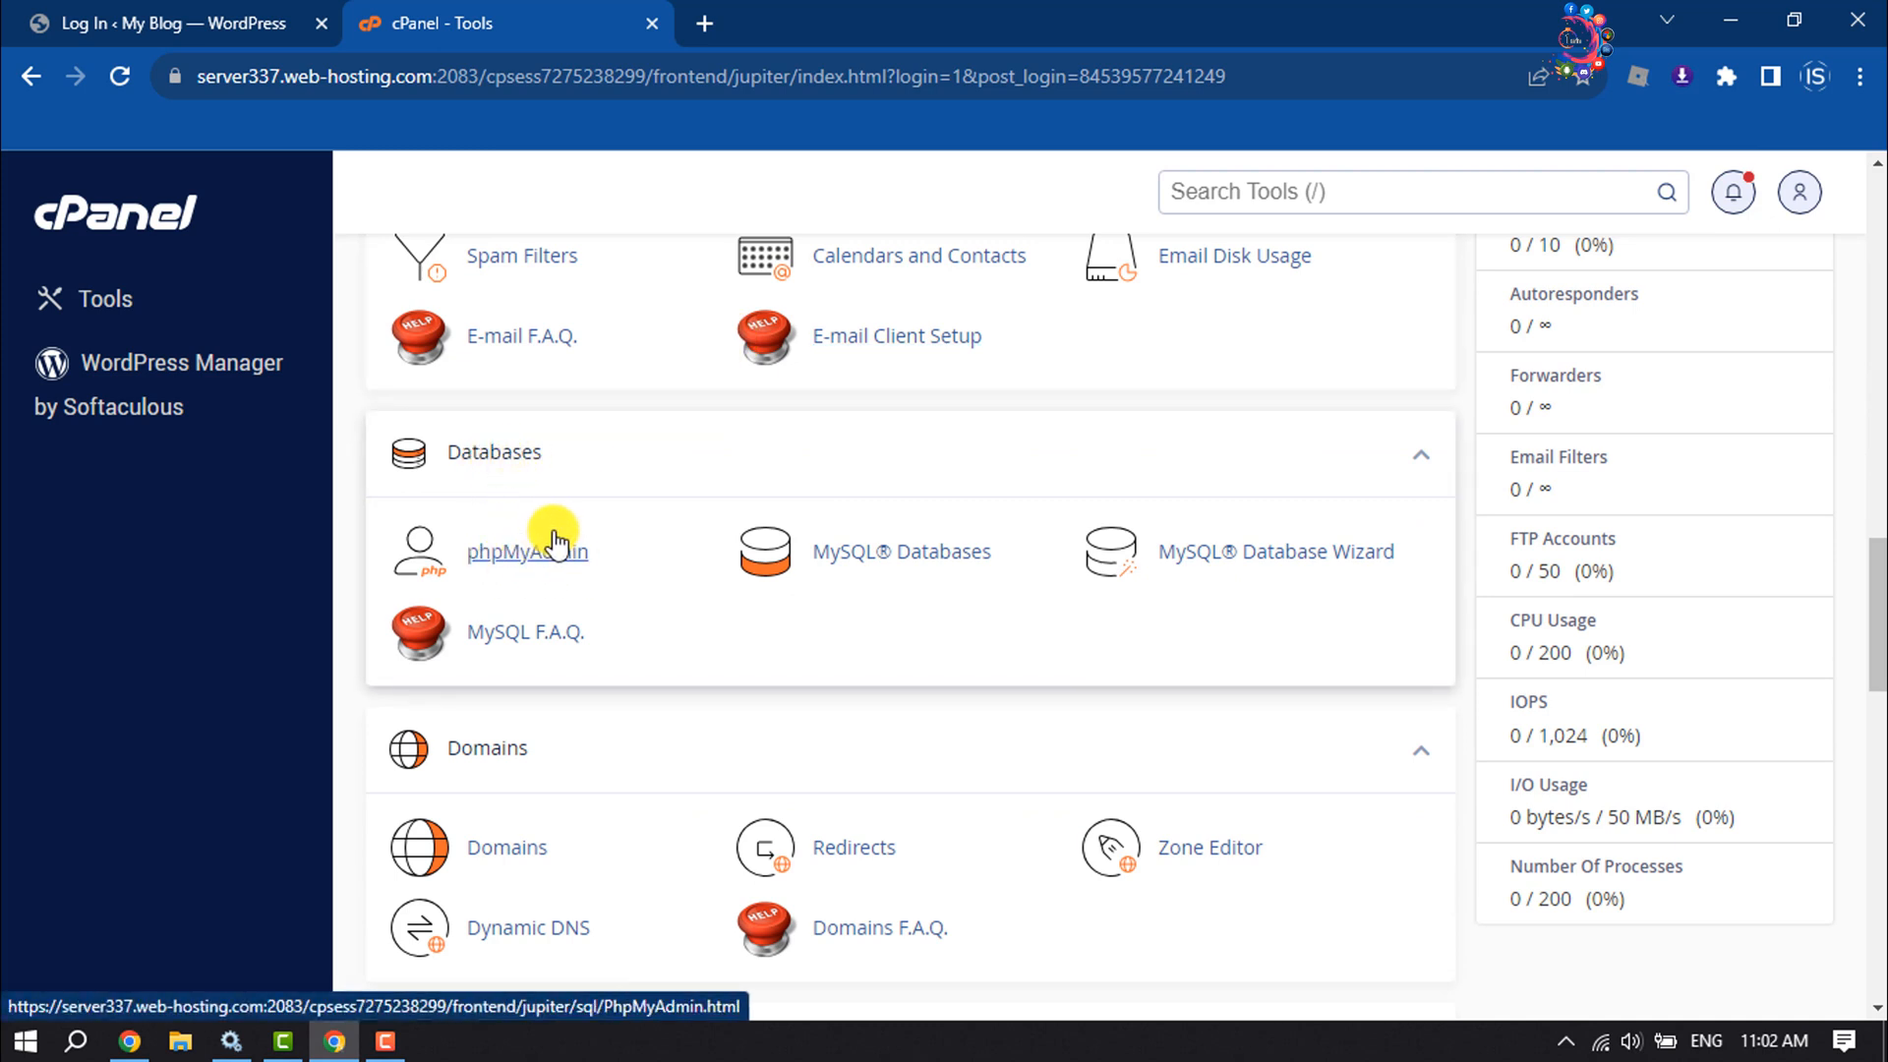
left_click(528, 552)
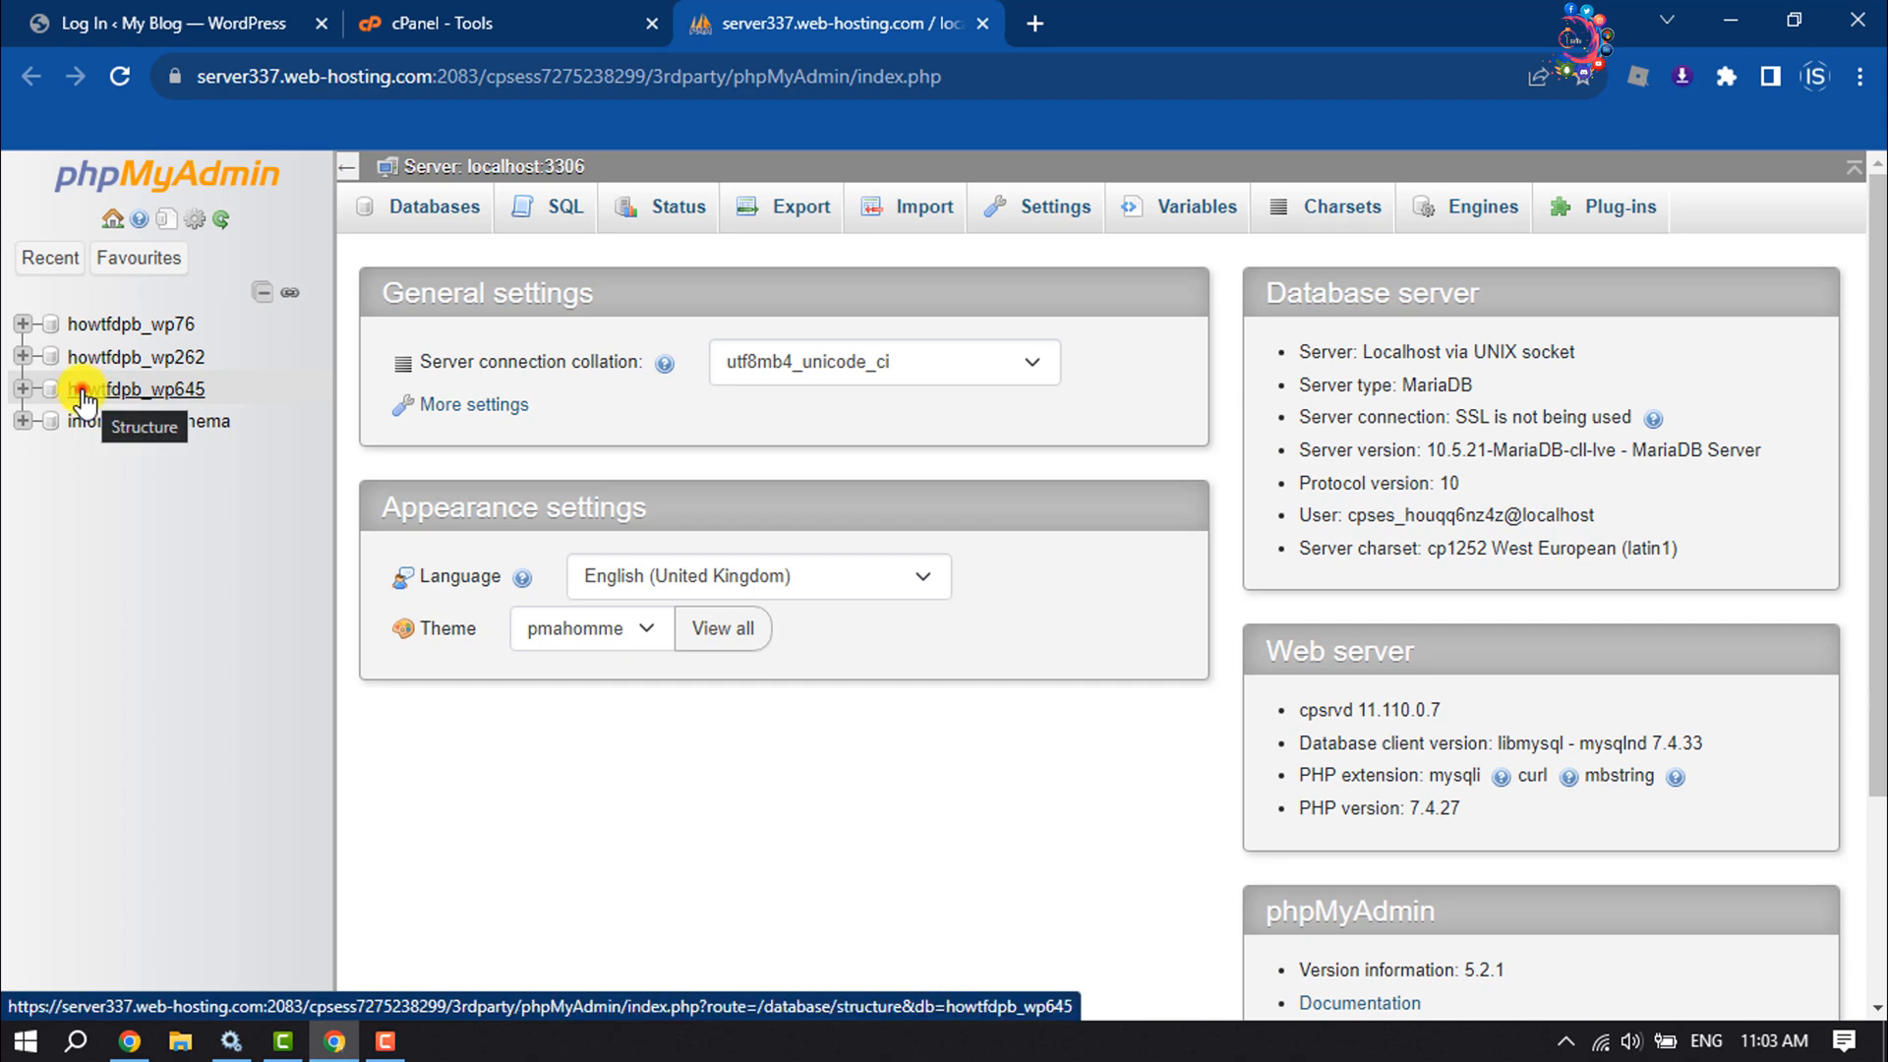
Expand the howtfdpb_wp645 database and browse the wpxb_users table
left_click(153, 390)
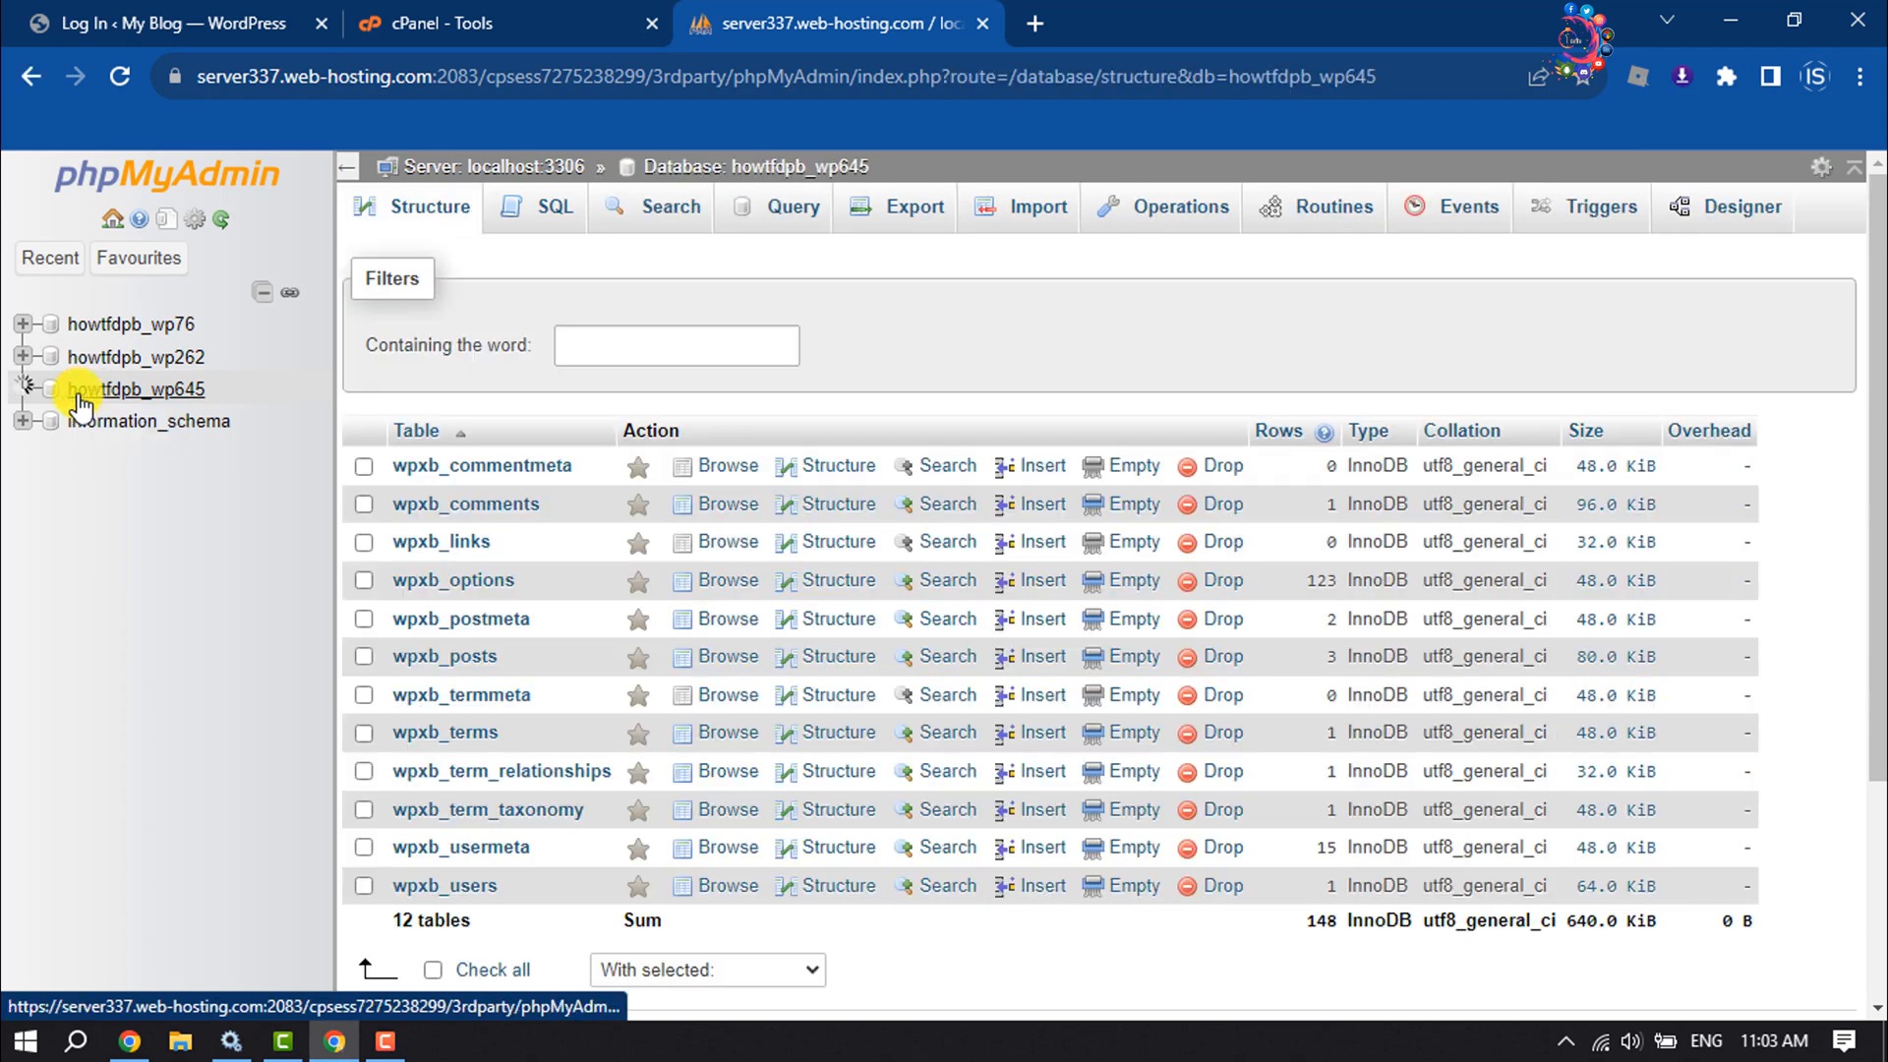
left_click(23, 389)
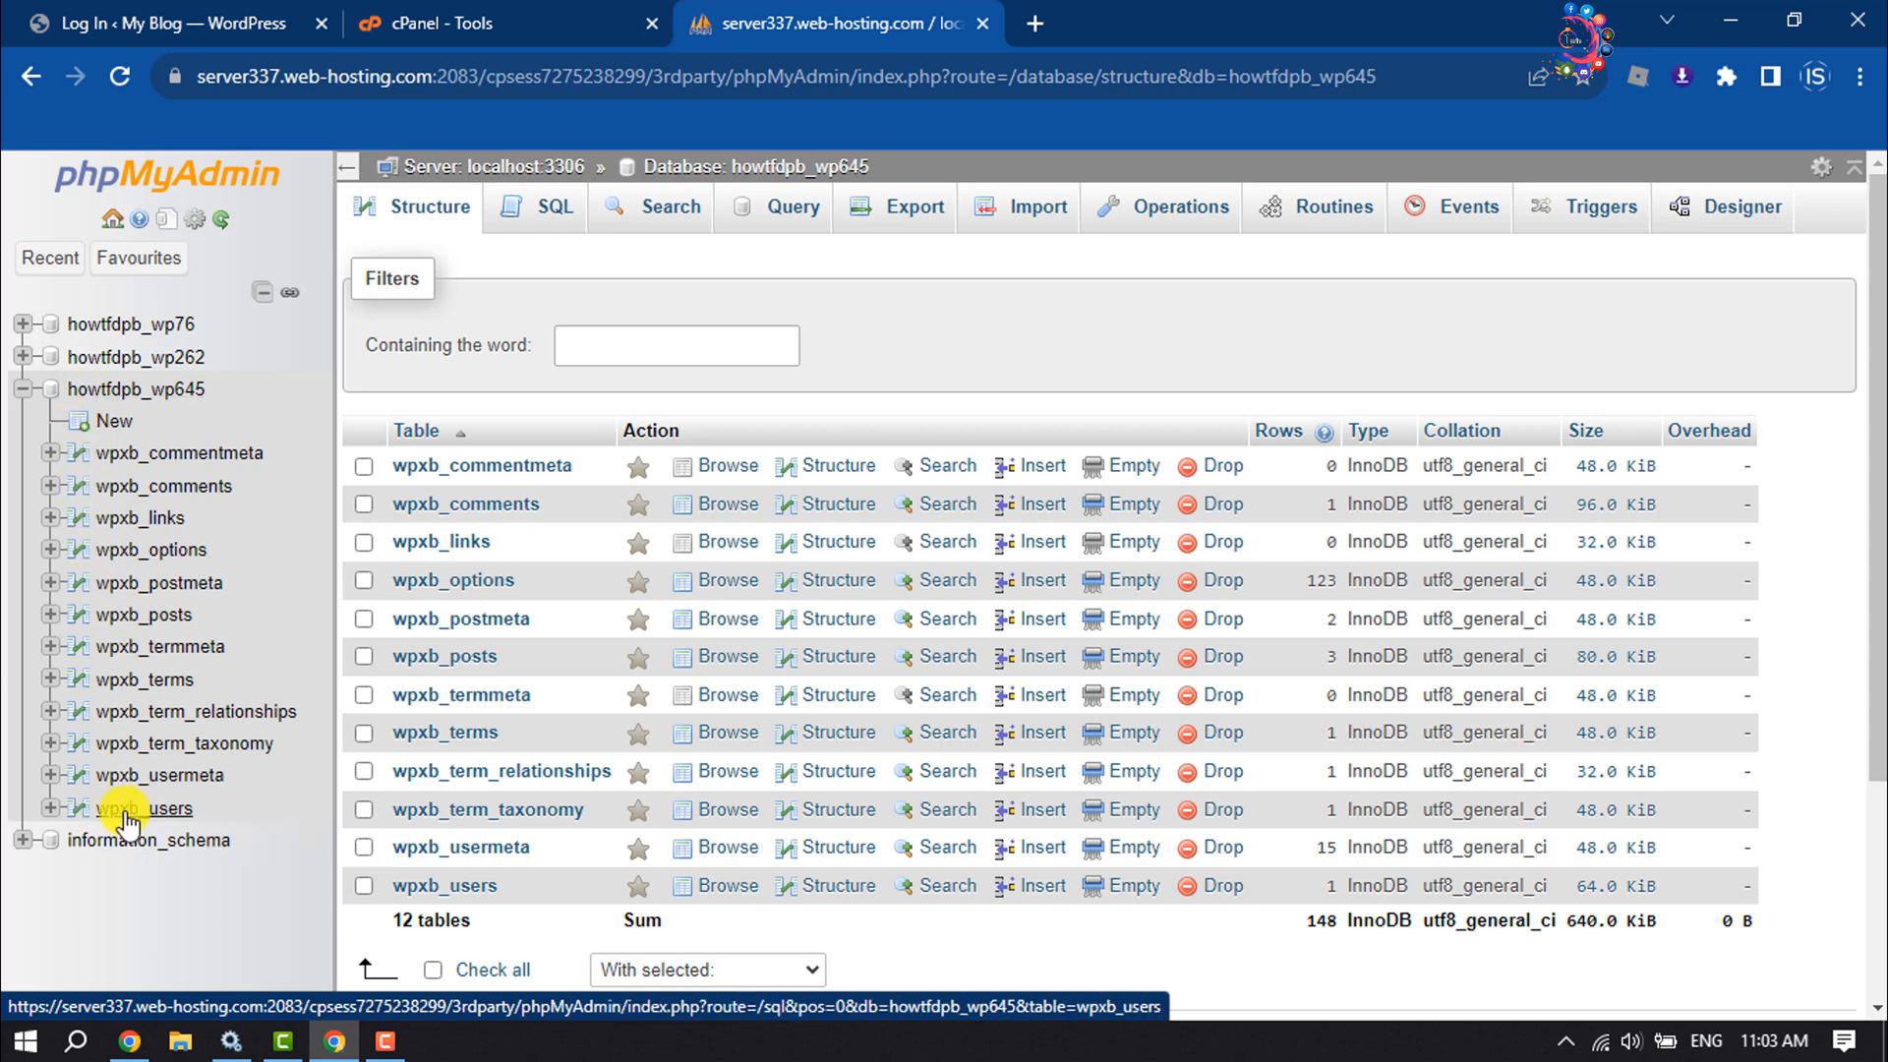
mouse_move(175, 813)
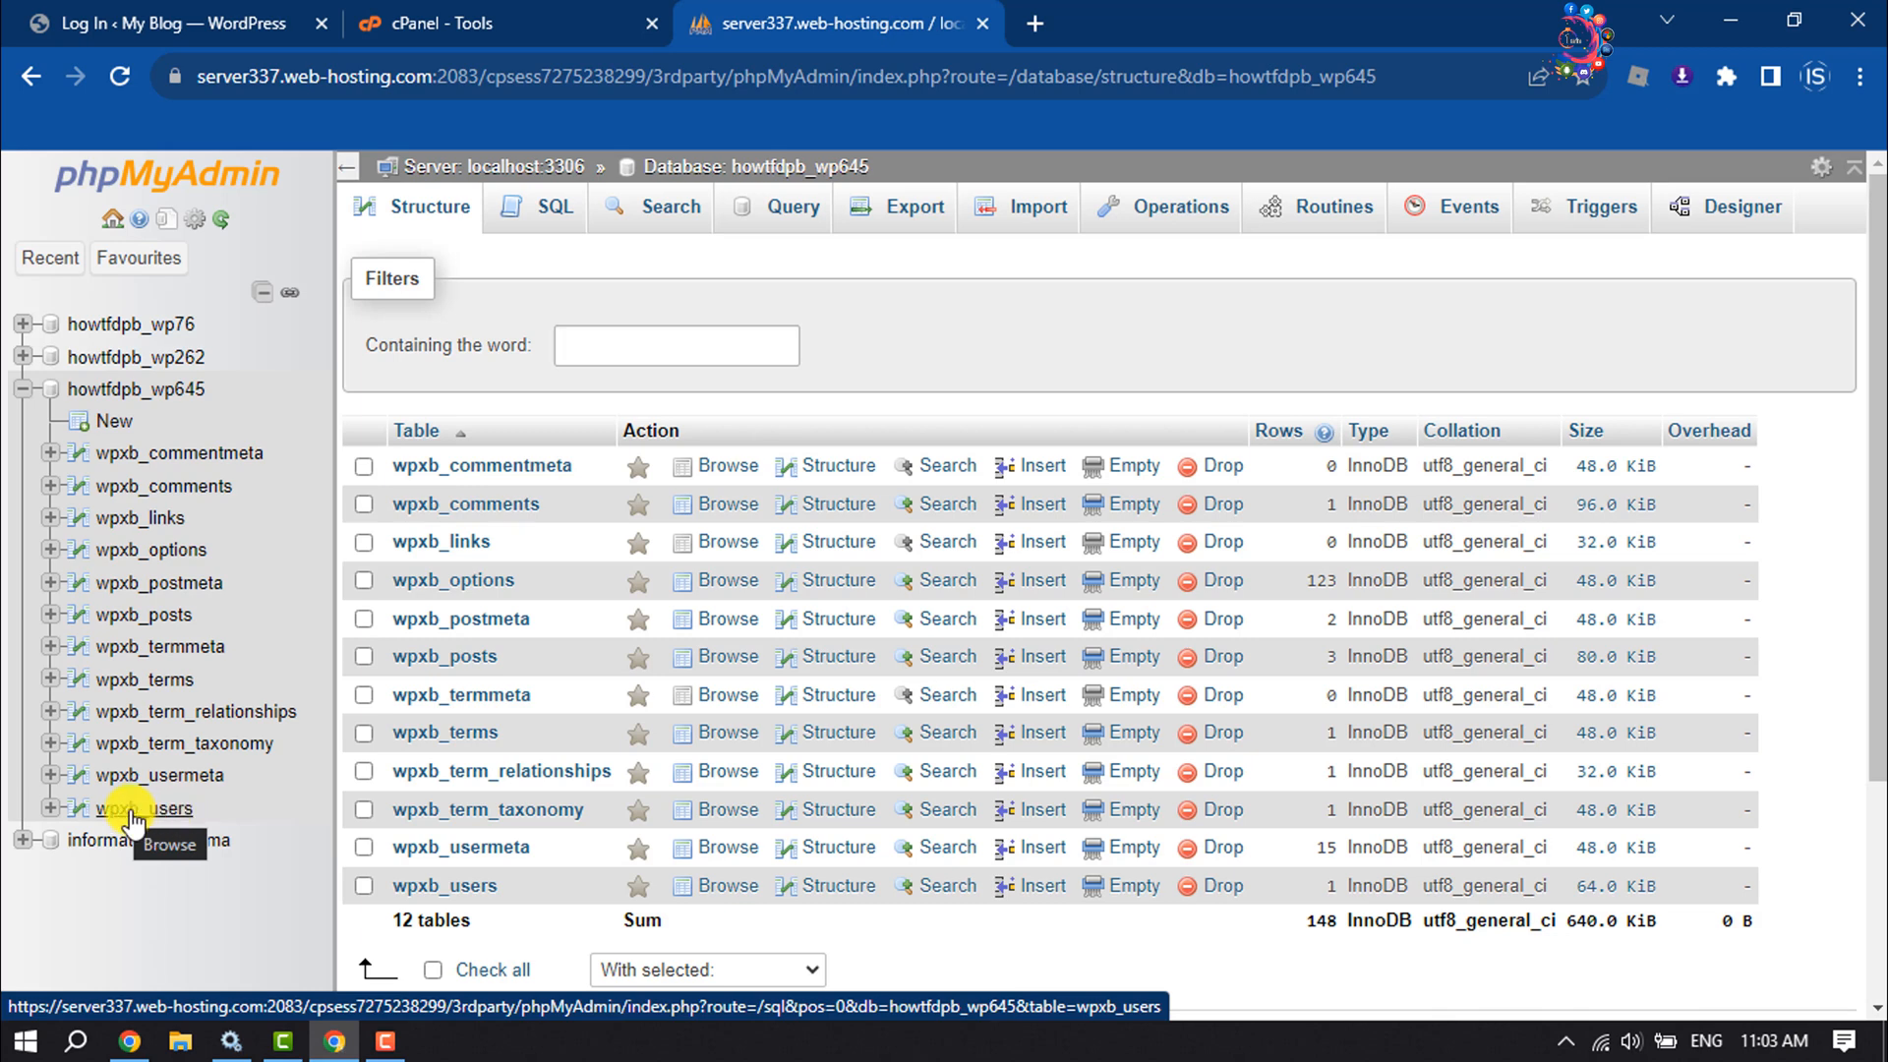
left_click(150, 809)
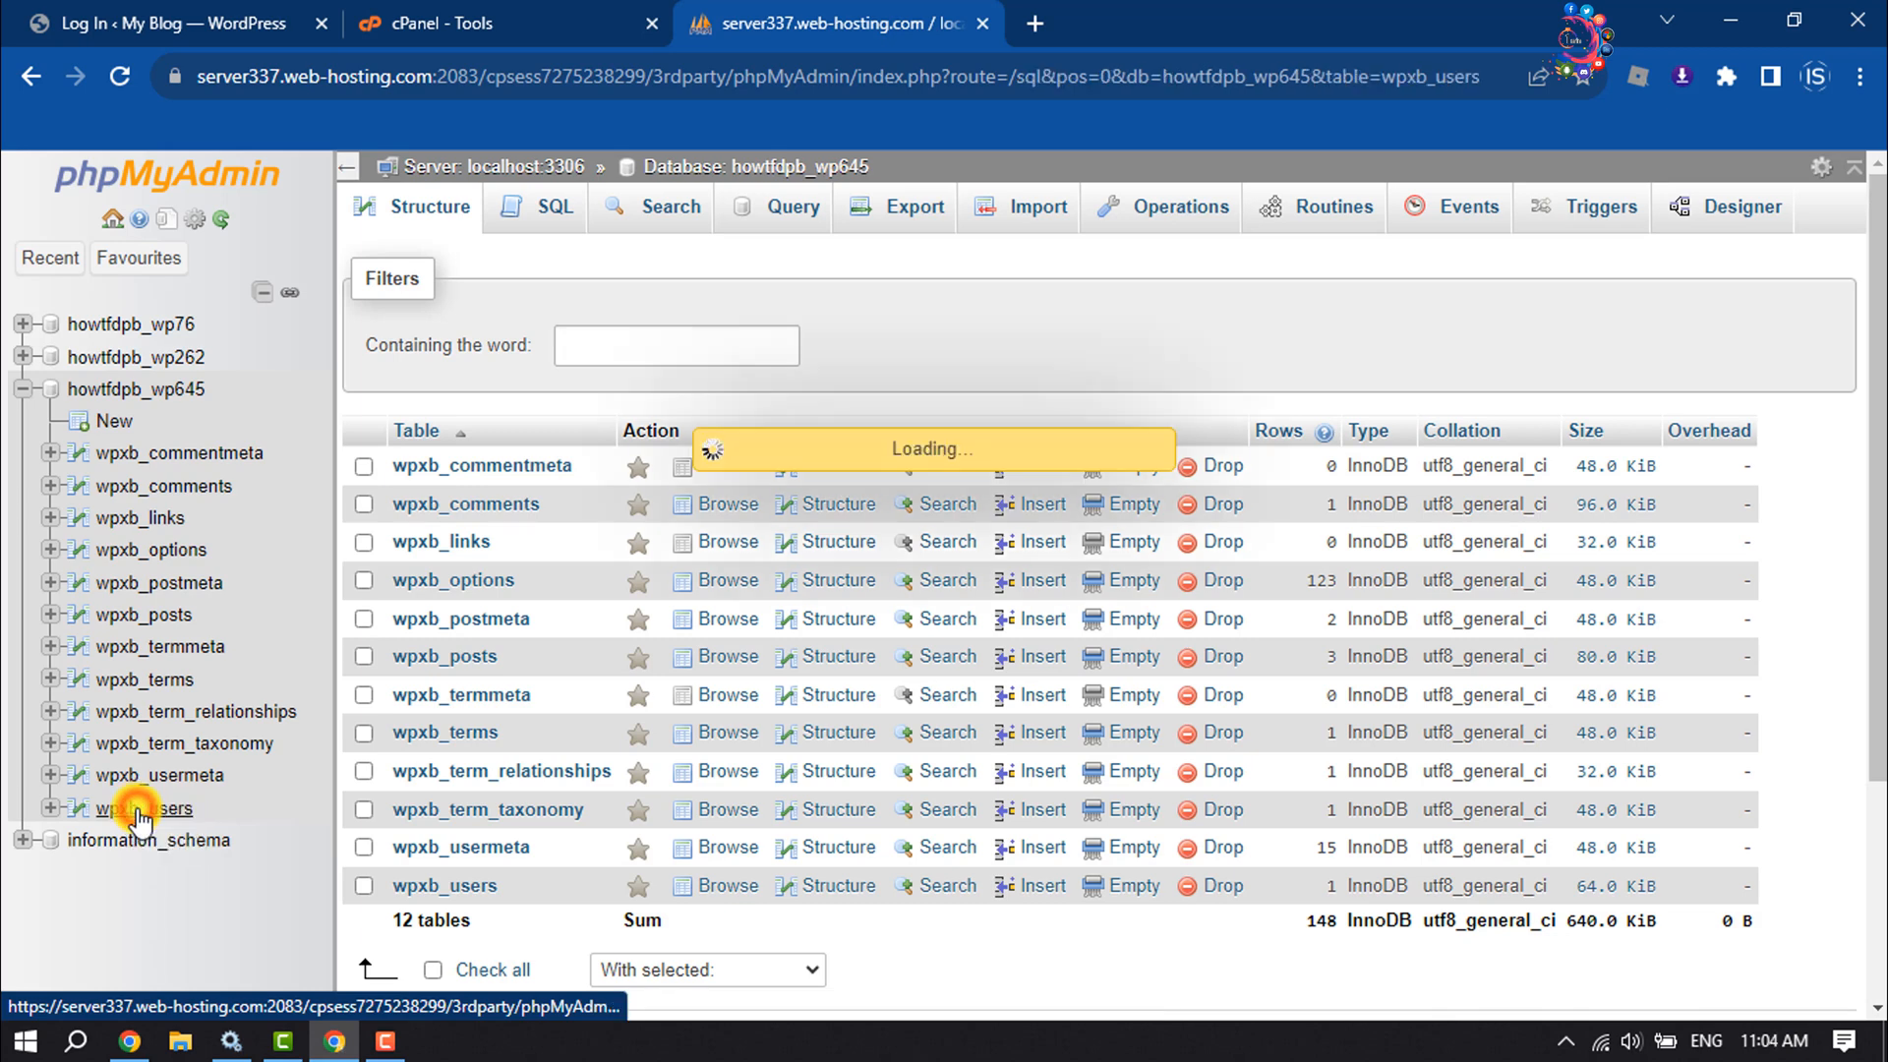
left_click(142, 808)
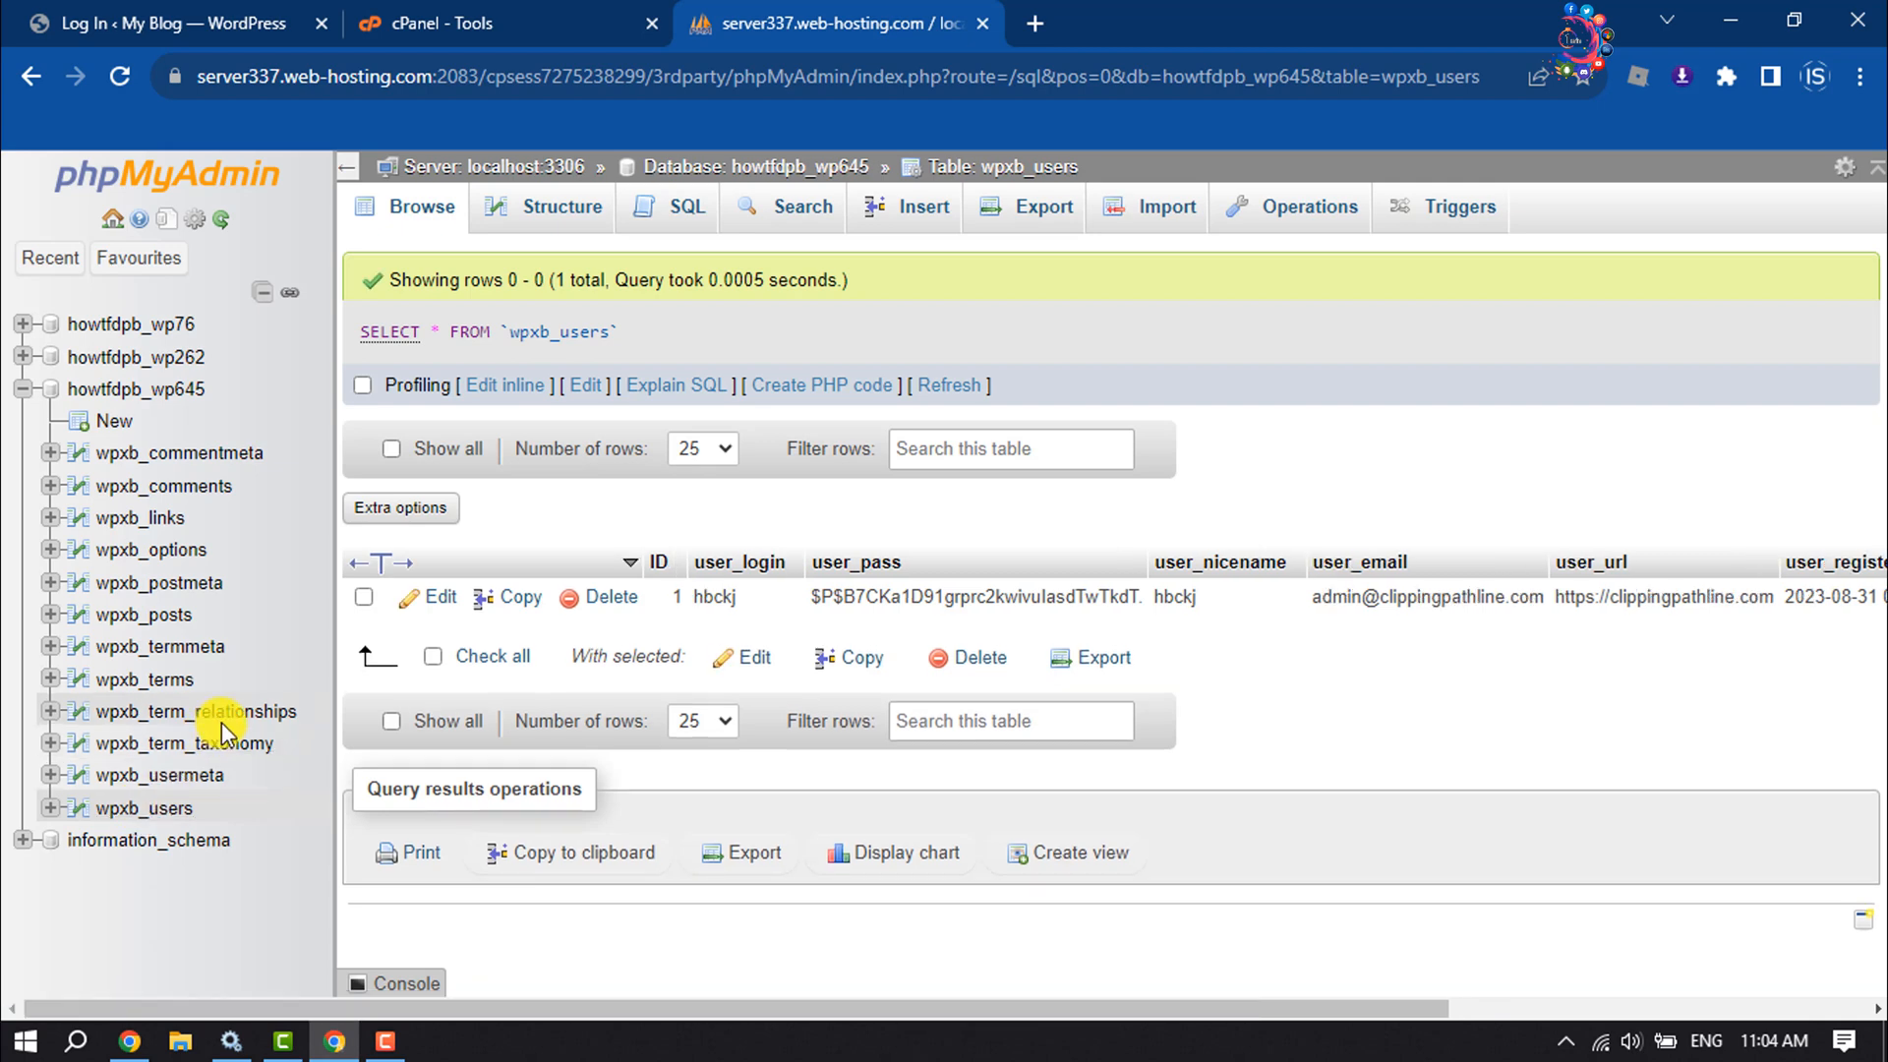
mouse_move(441, 597)
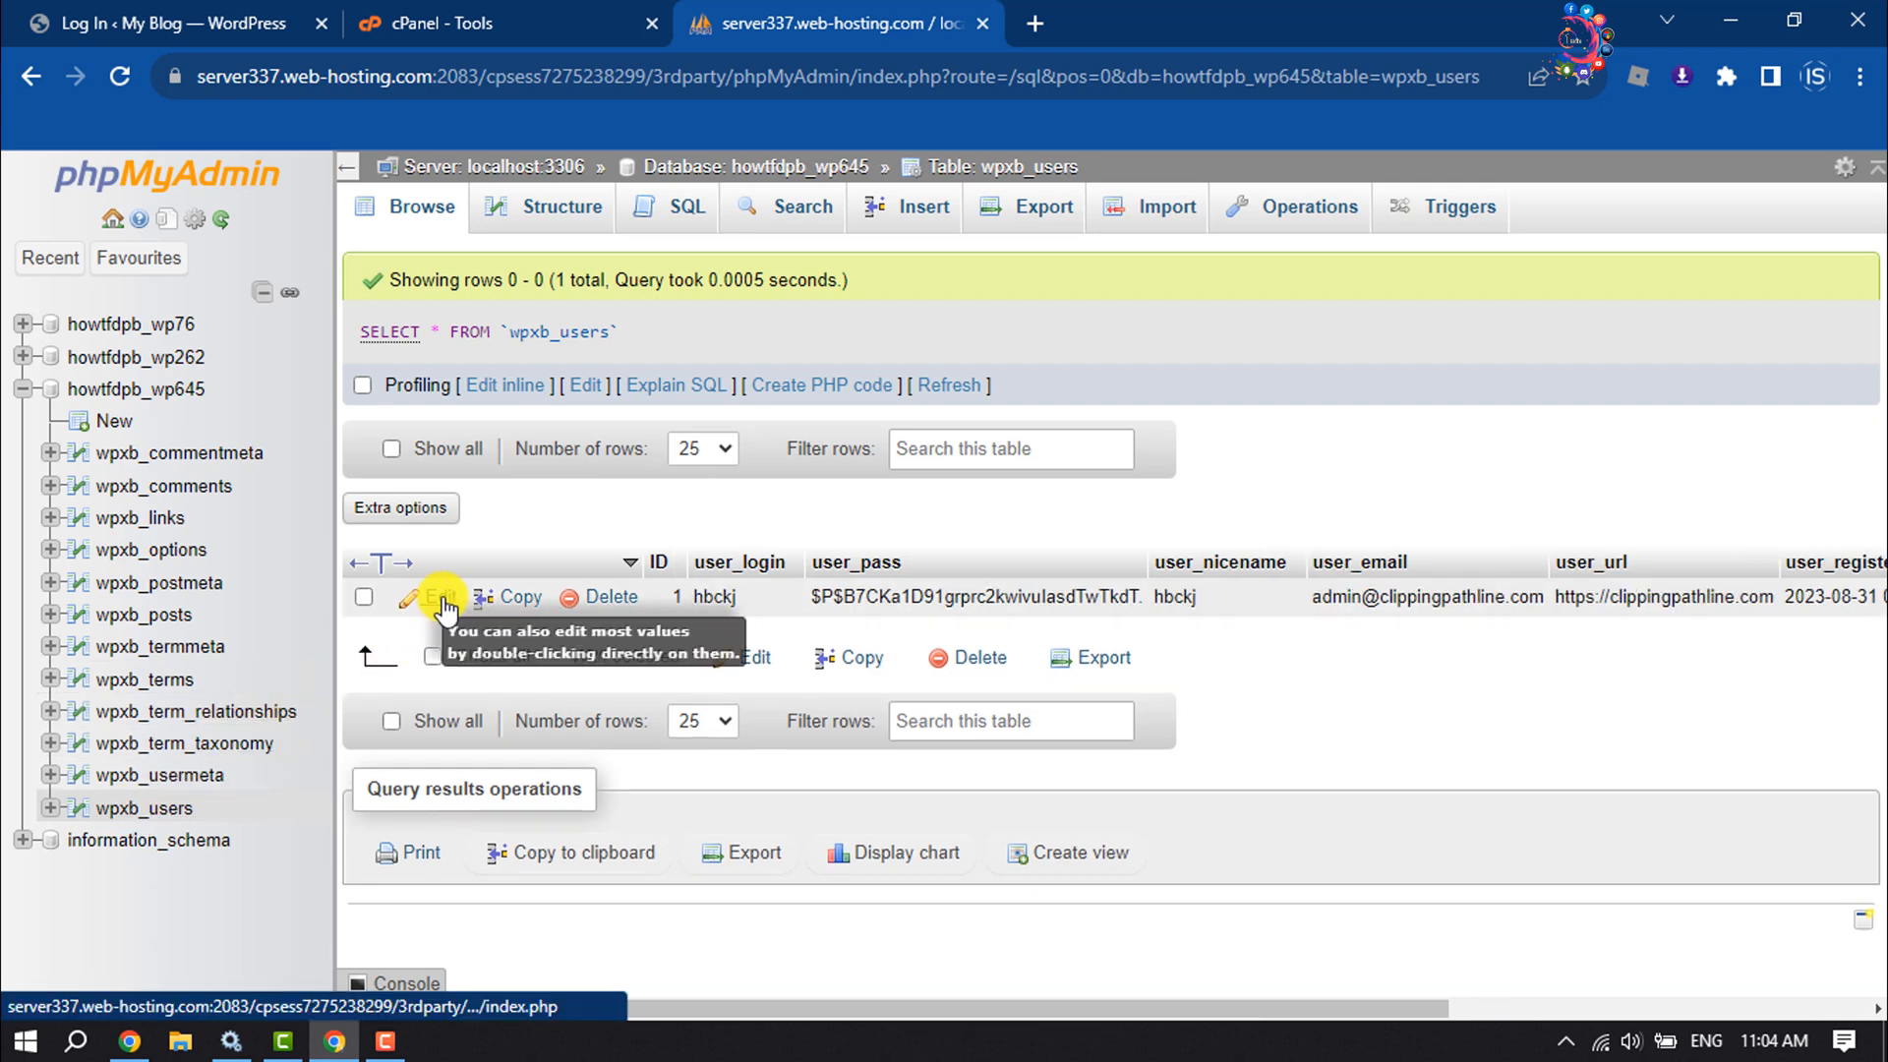
Open the hbckj user row in wpxb_users for editing
left_click(409, 596)
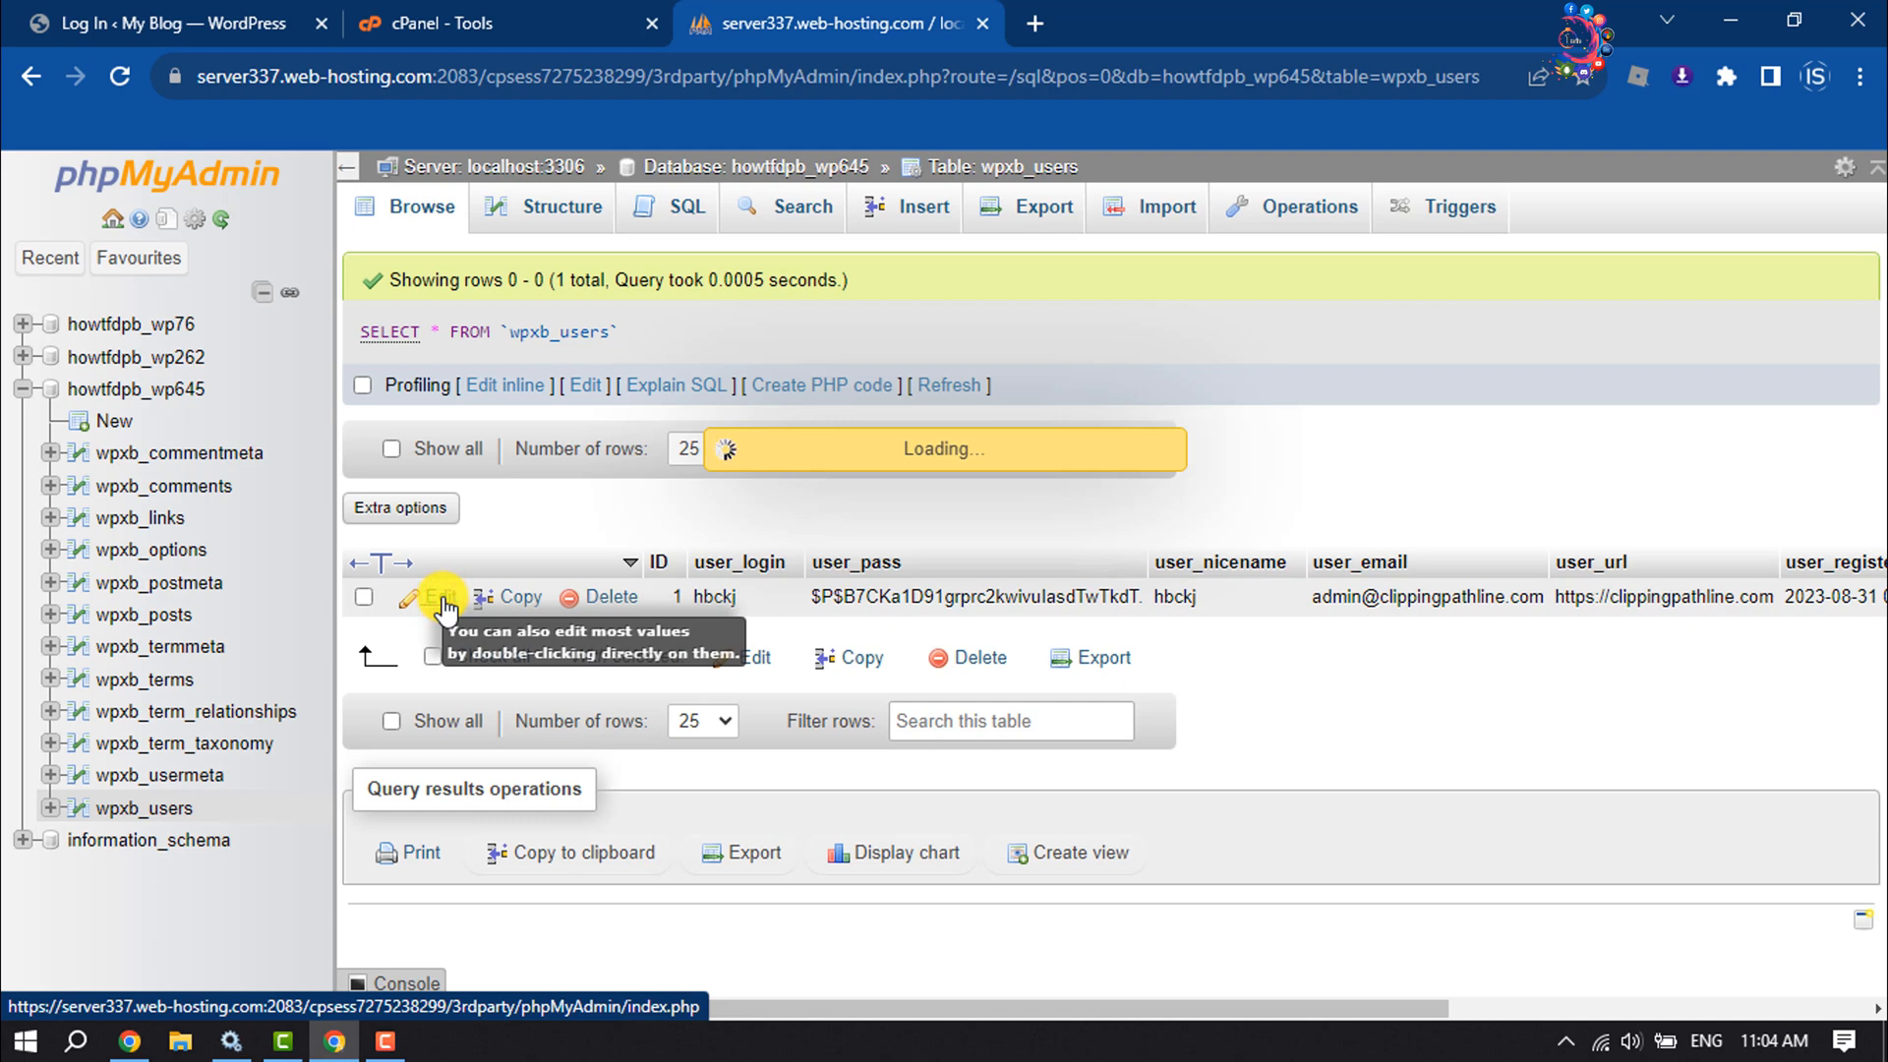
left_click(433, 596)
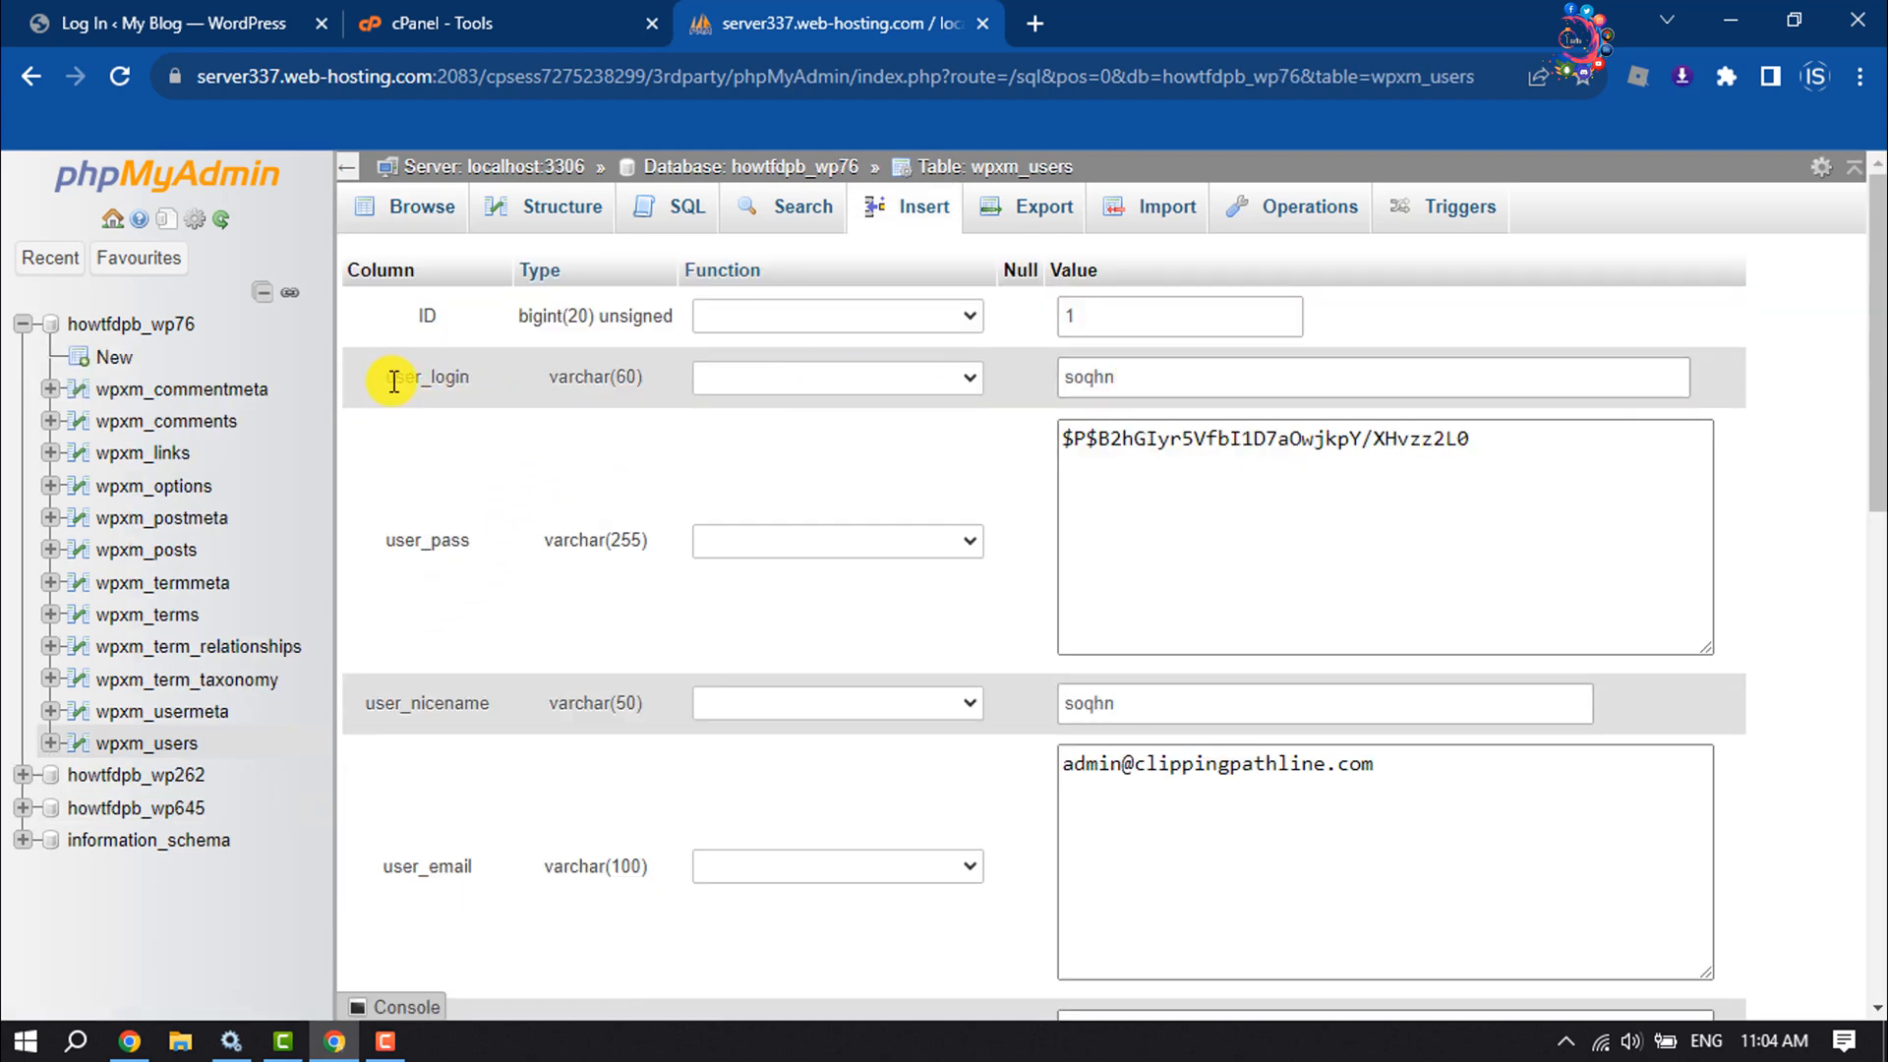
mouse_move(397, 392)
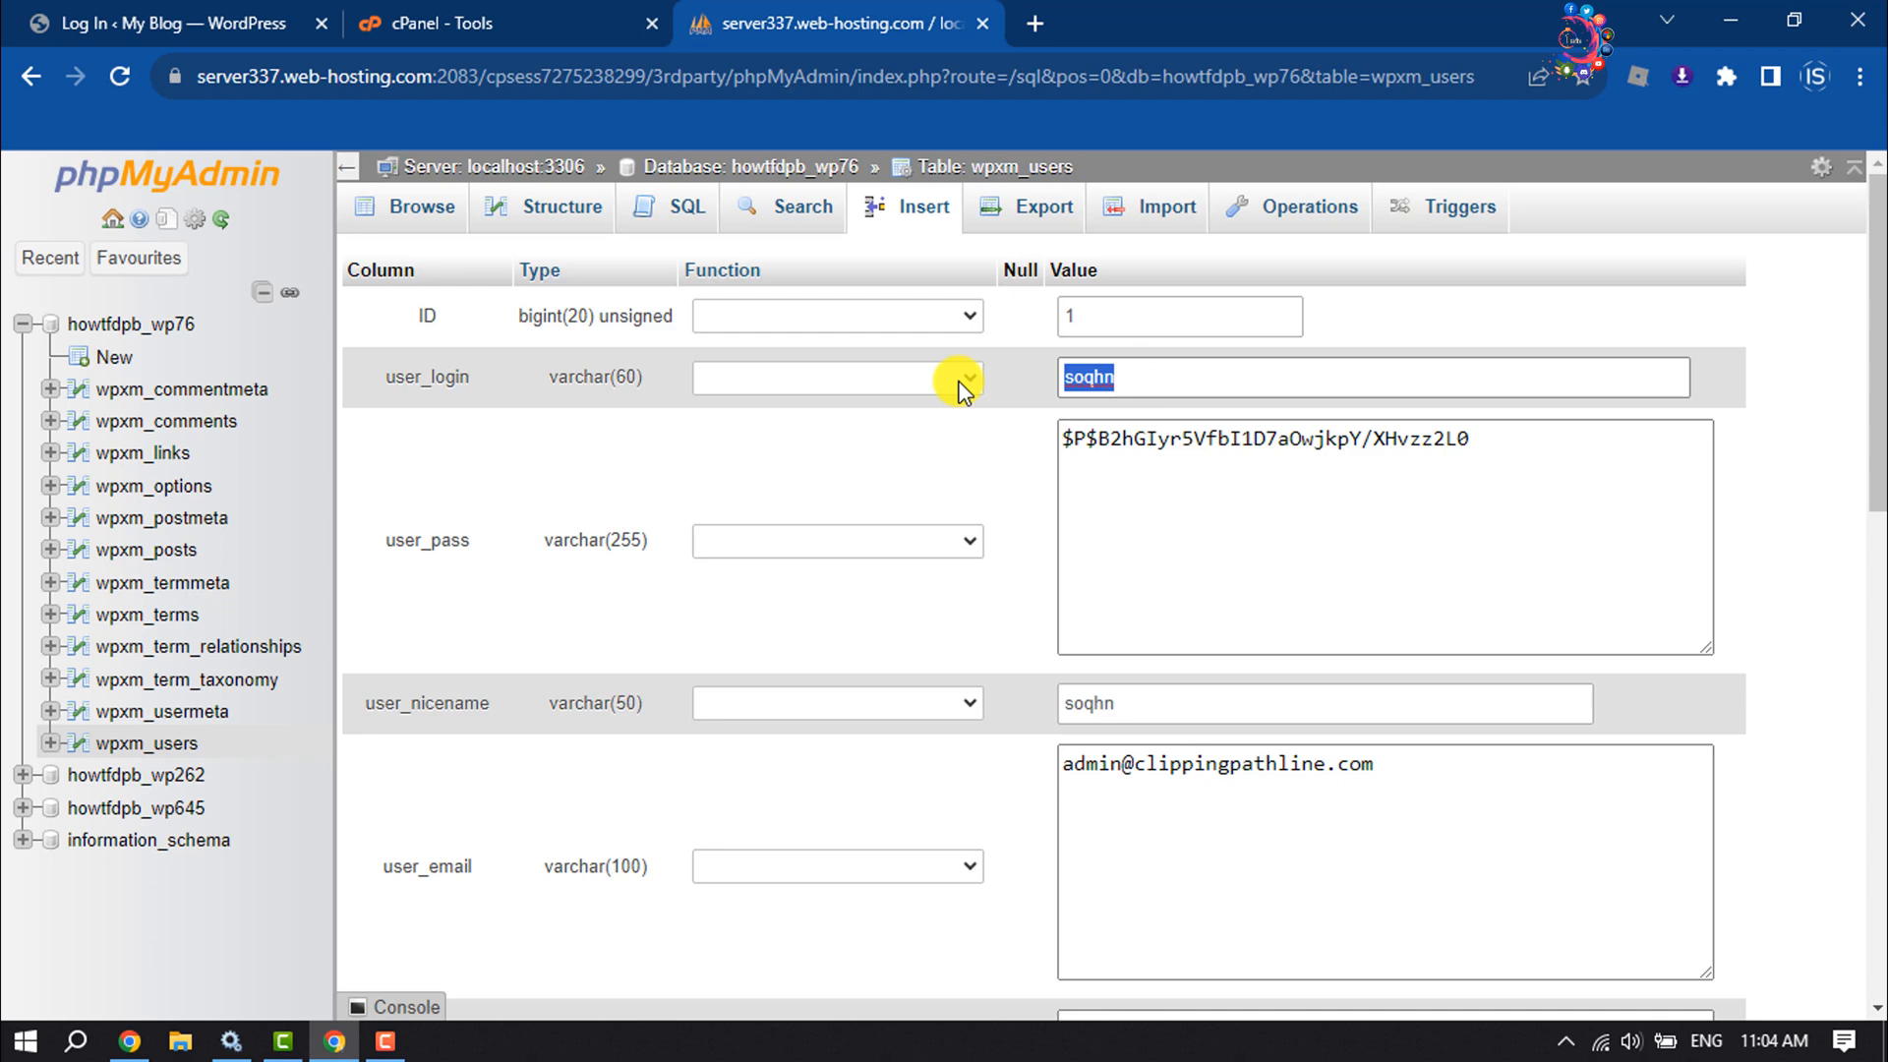
mouse_move(392, 543)
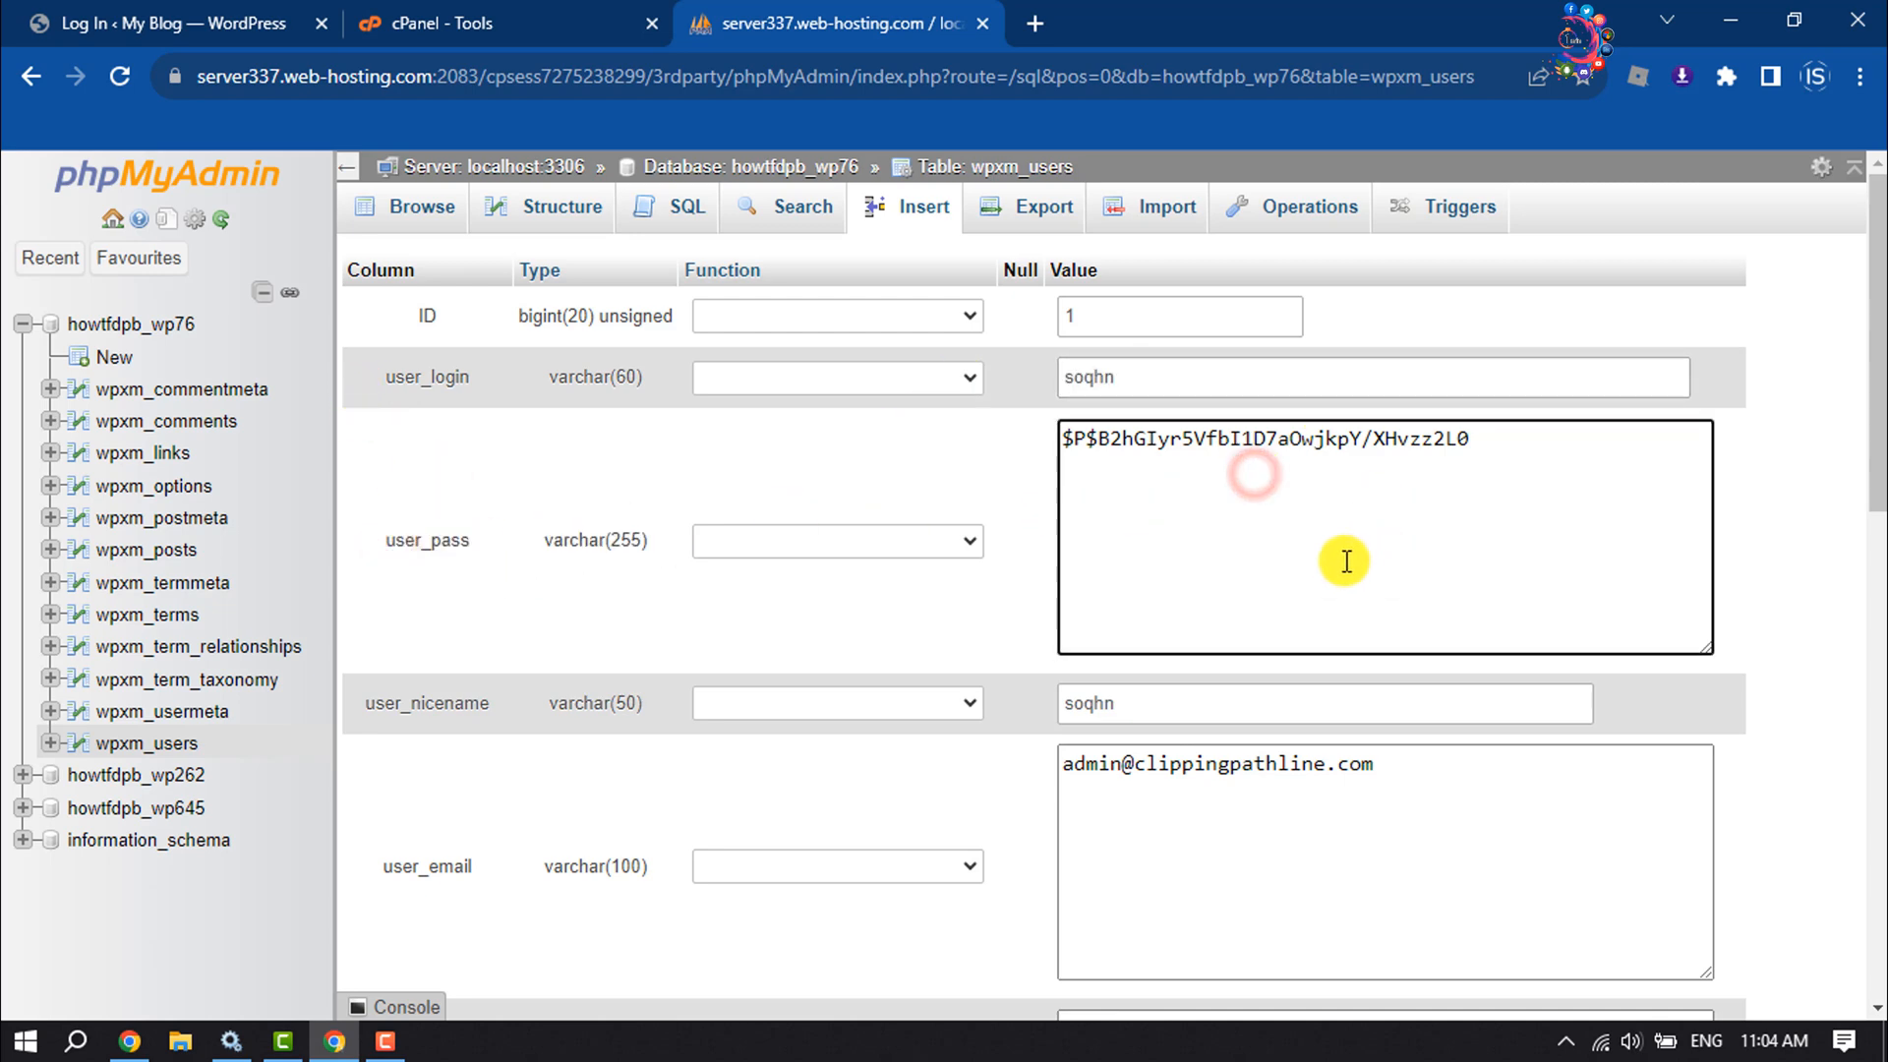
left_click(836, 540)
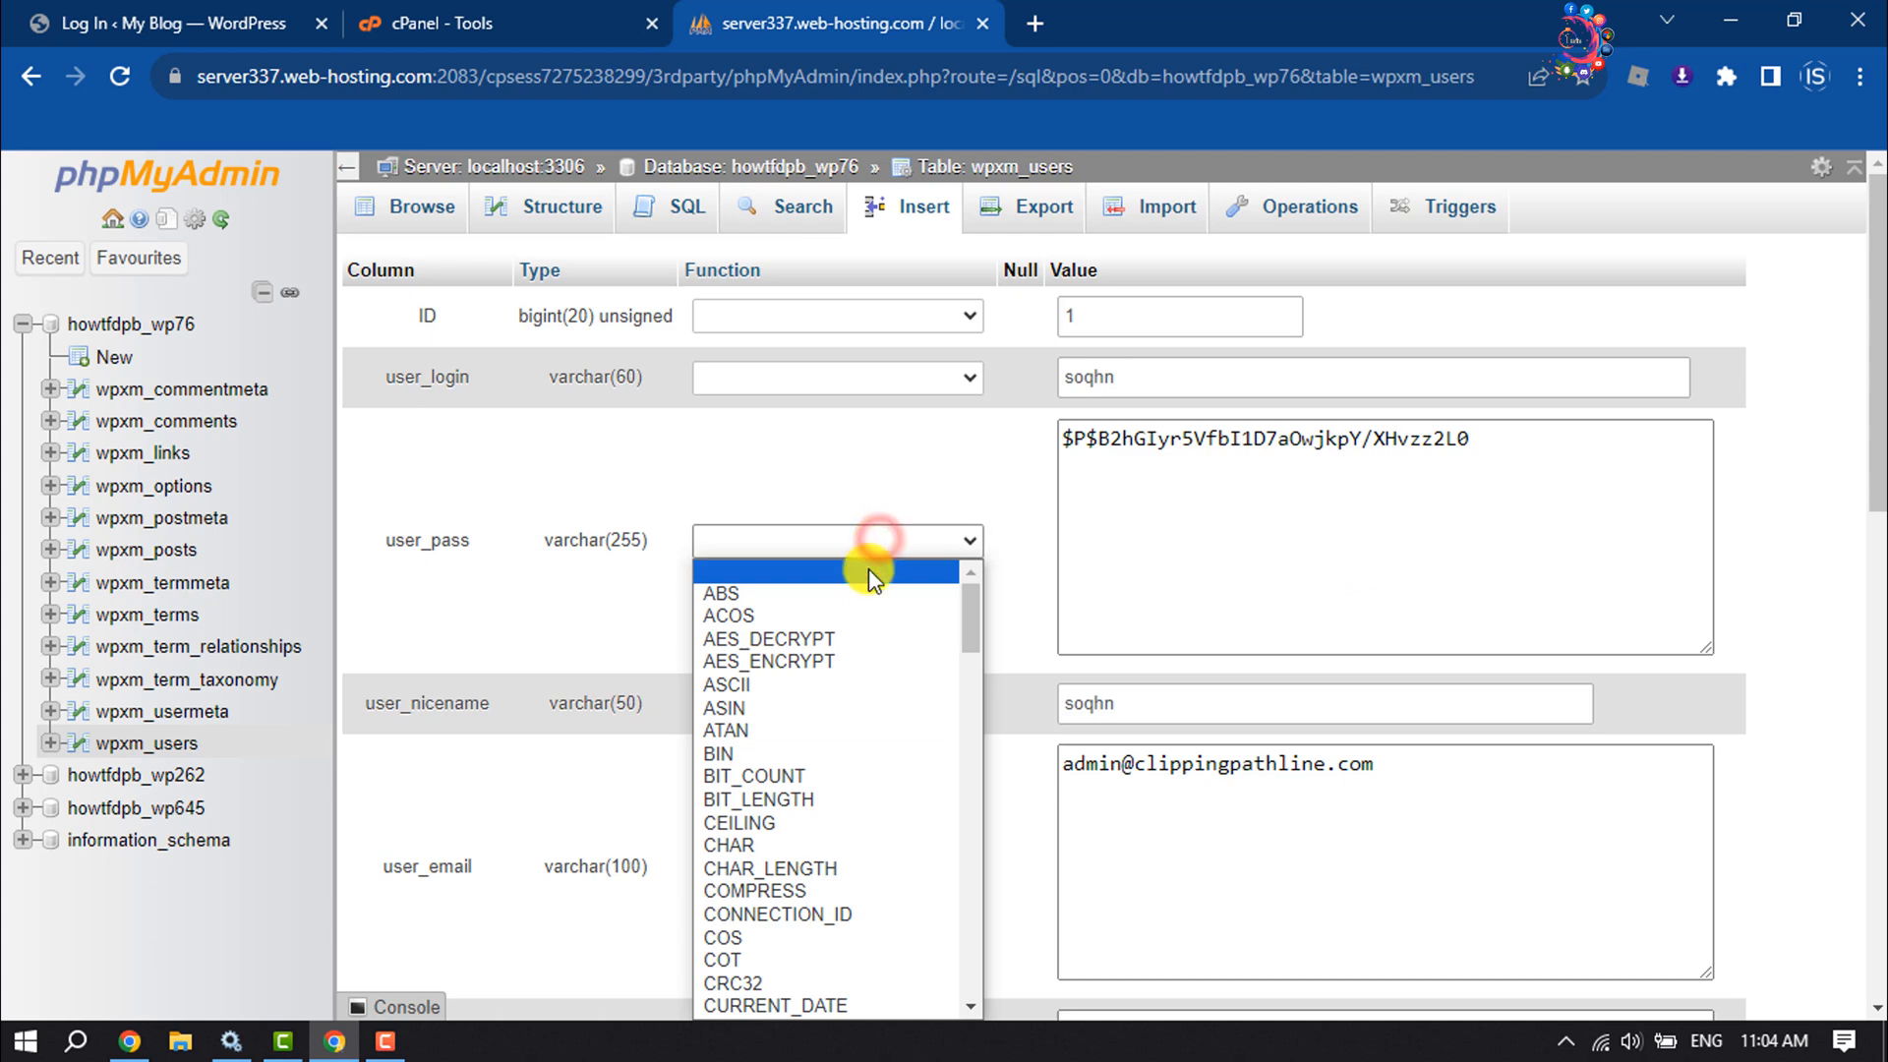
scroll("down", 3)
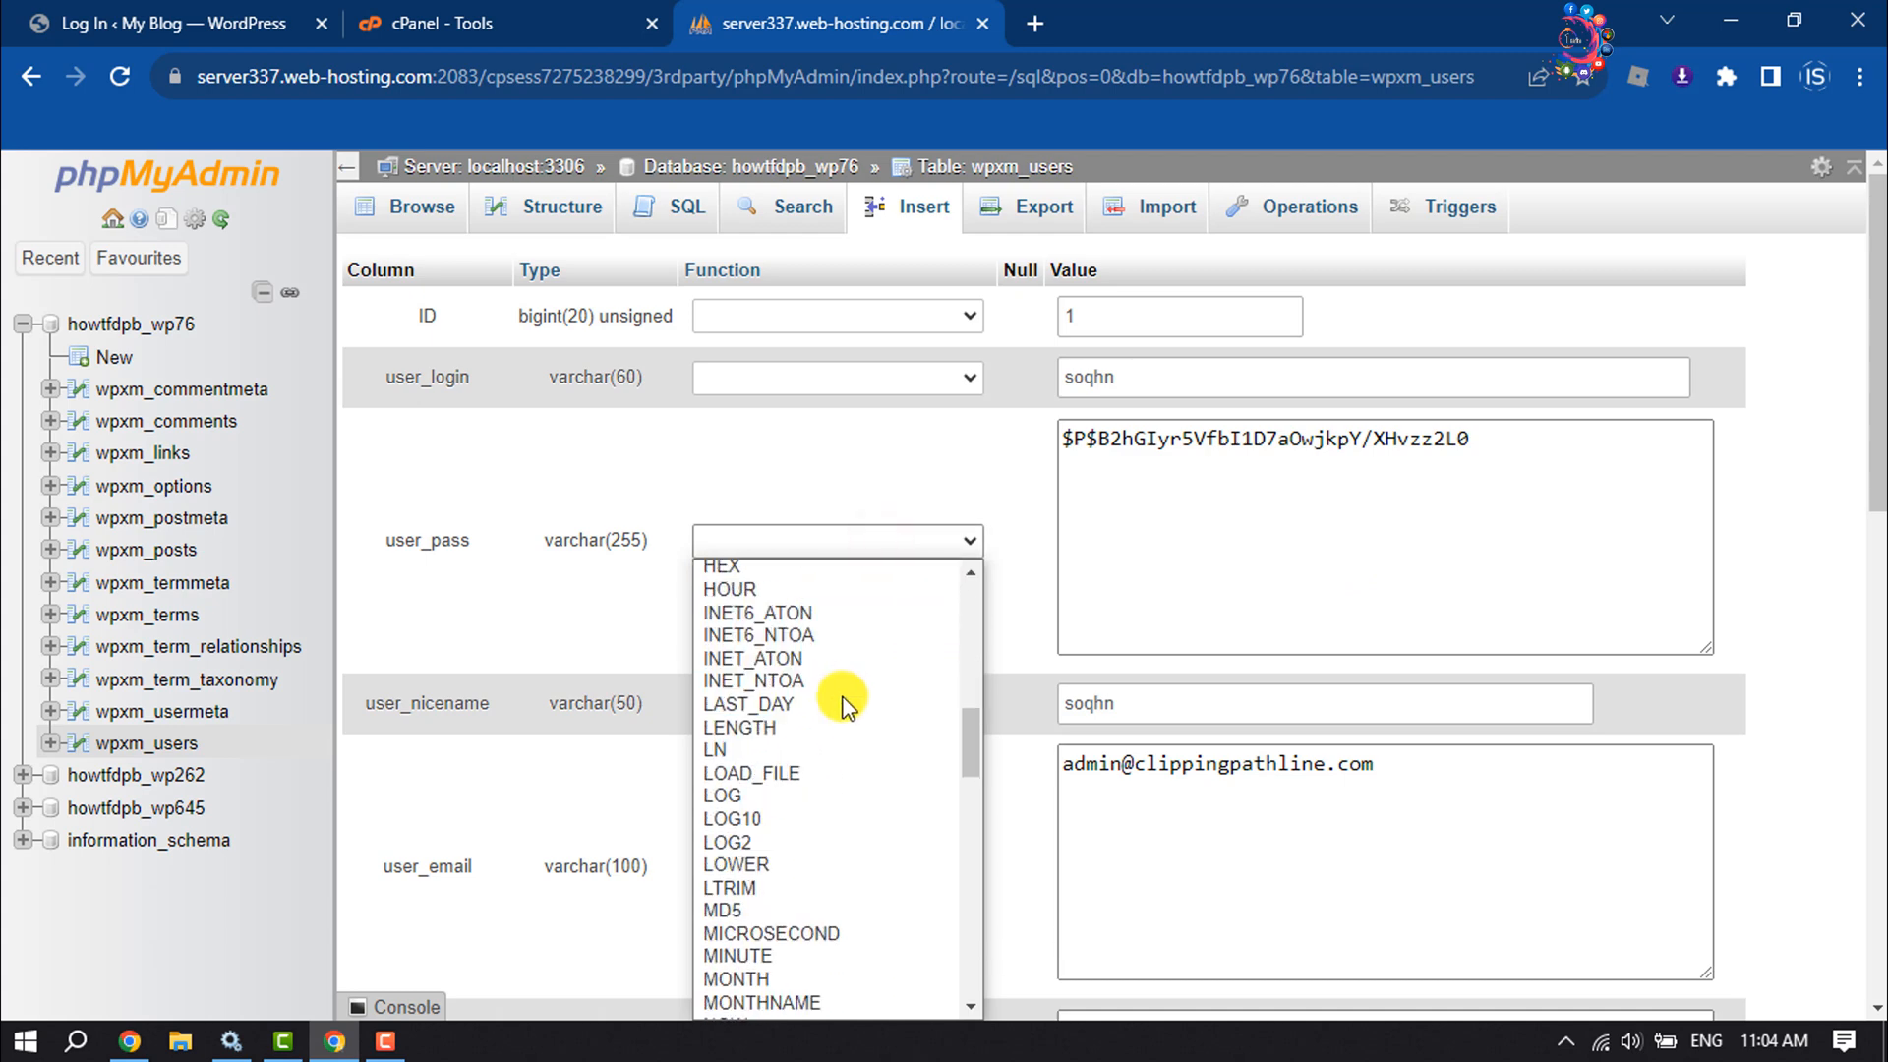
left_click(723, 909)
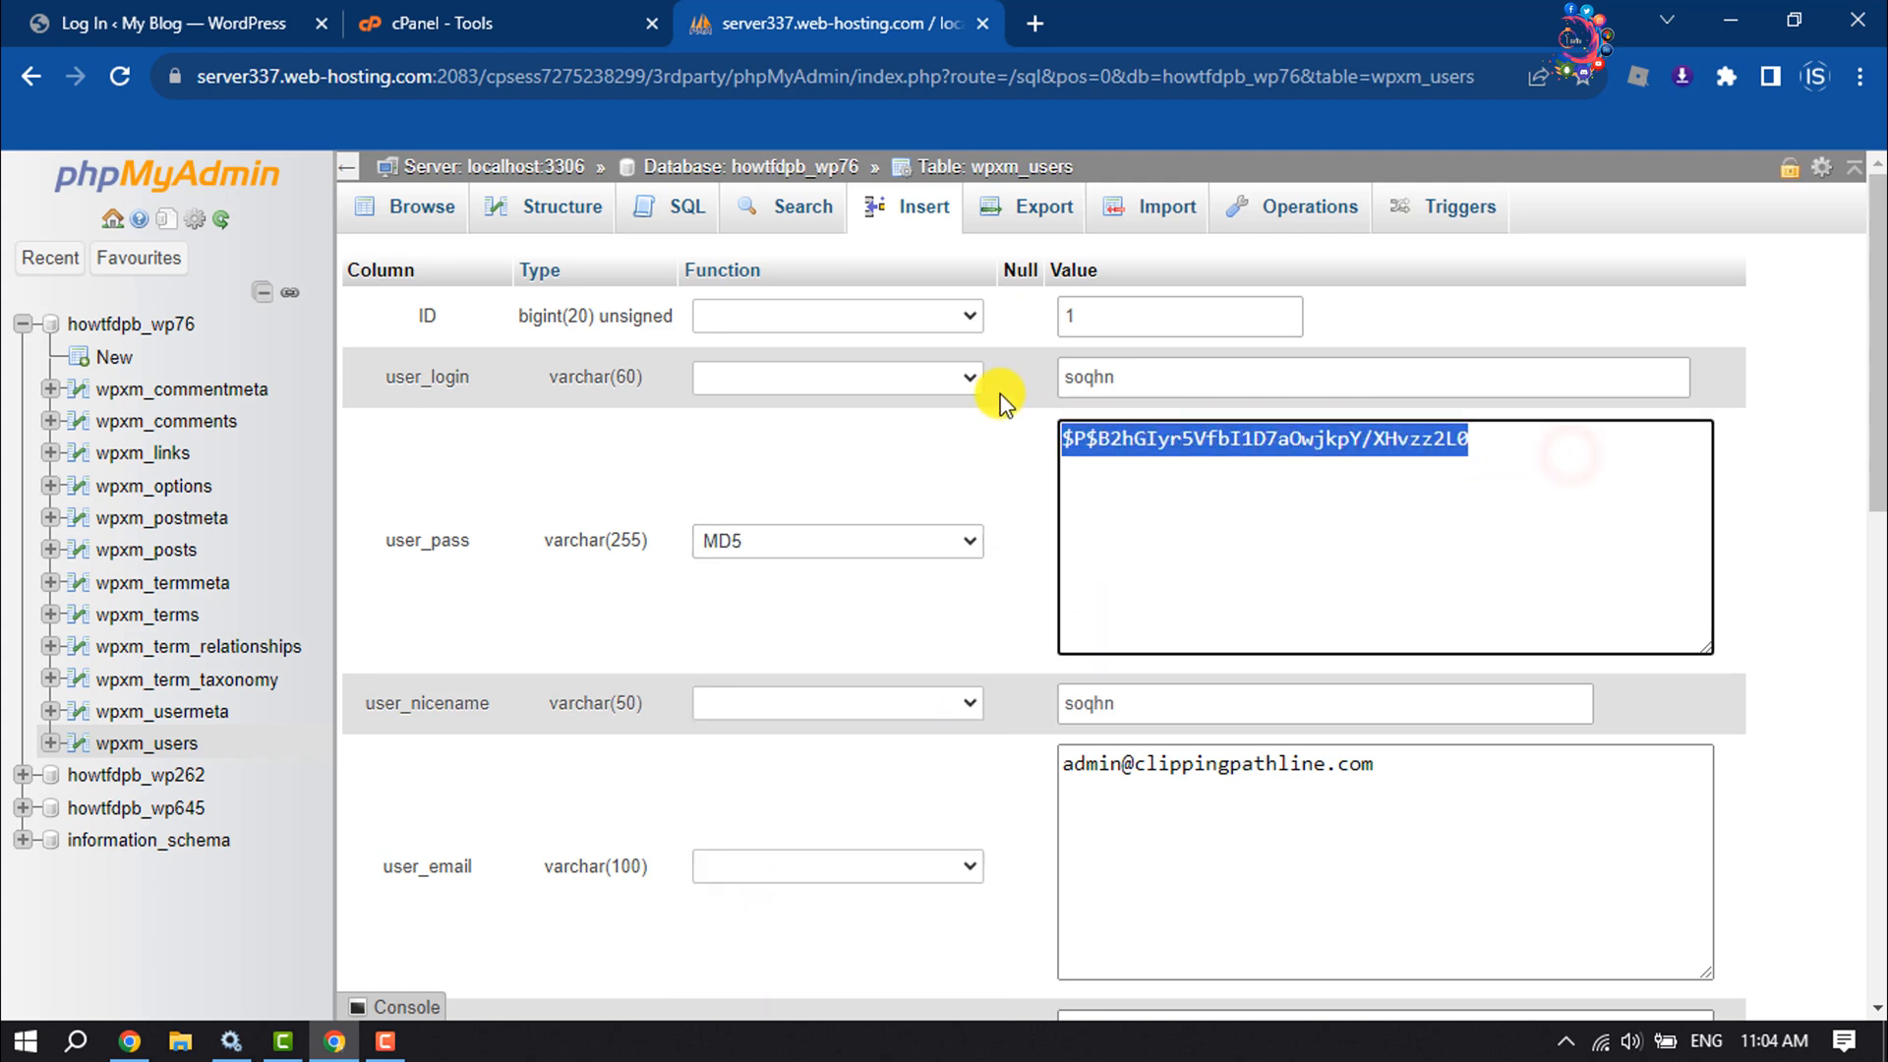
key("Delete")
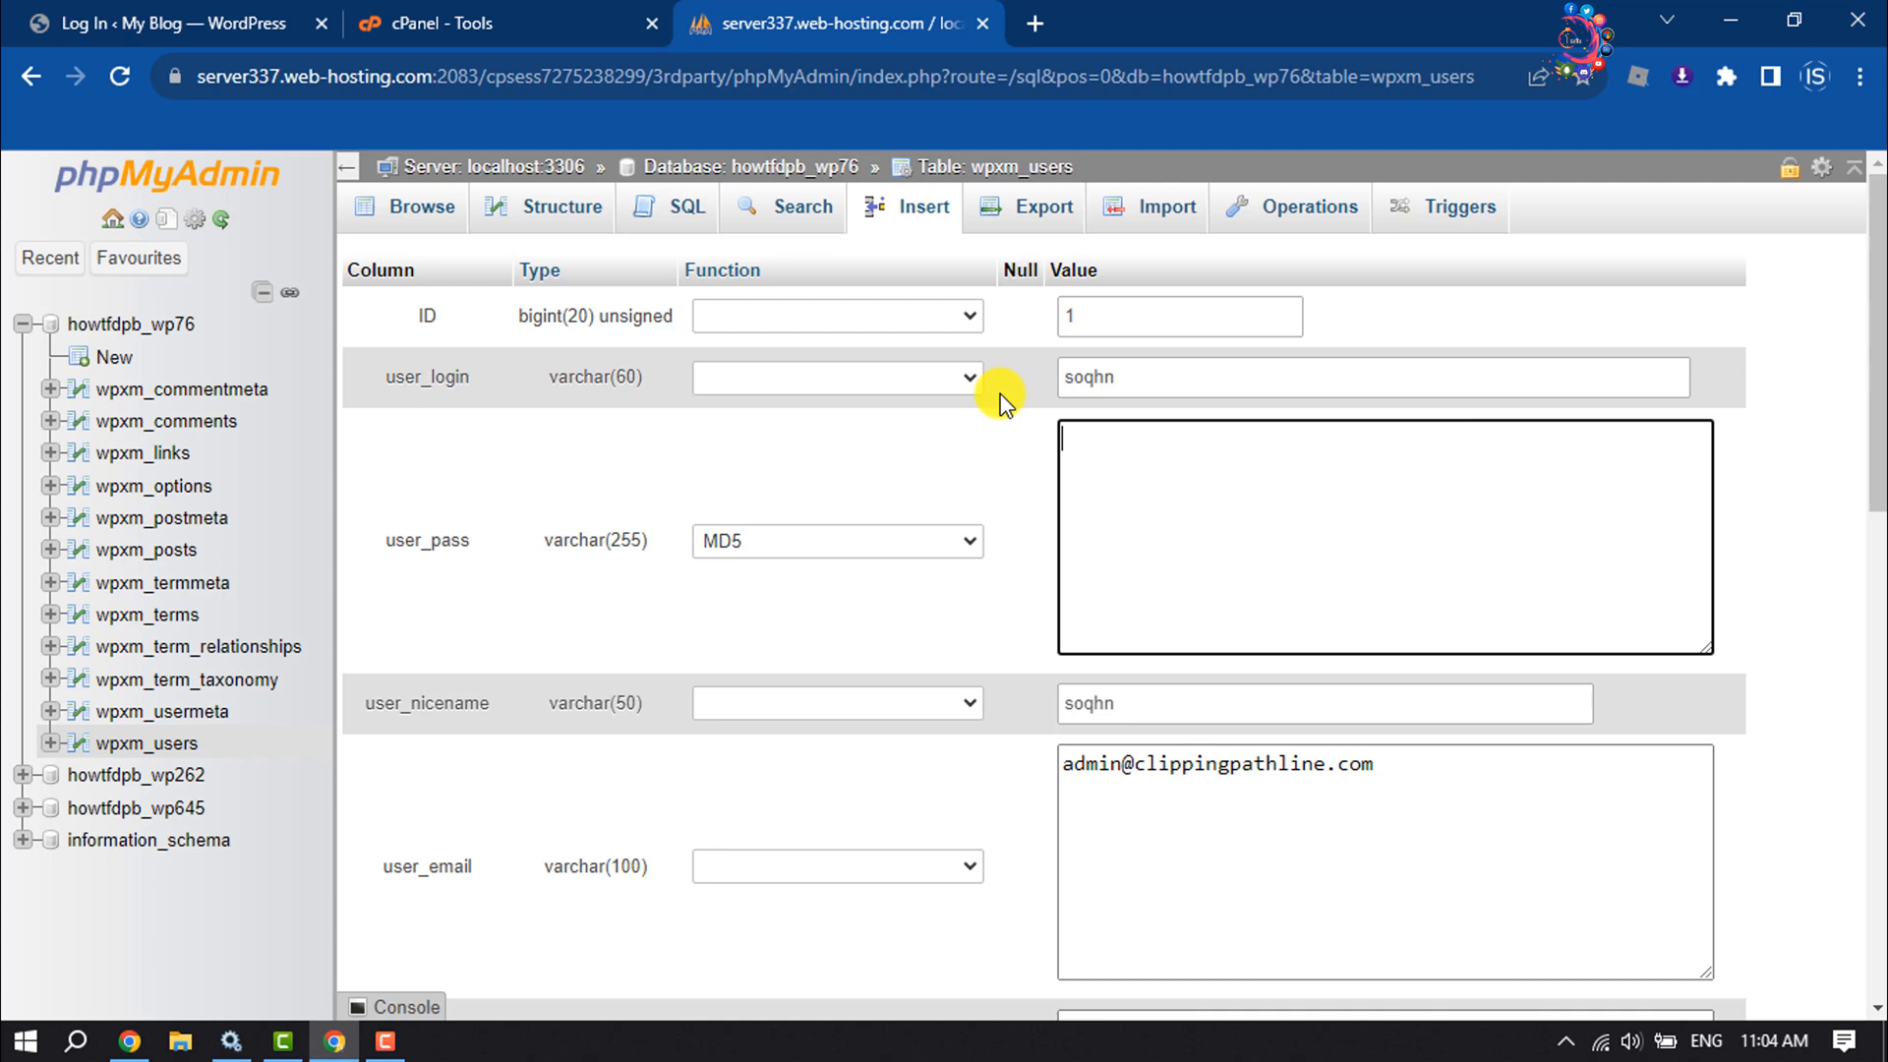
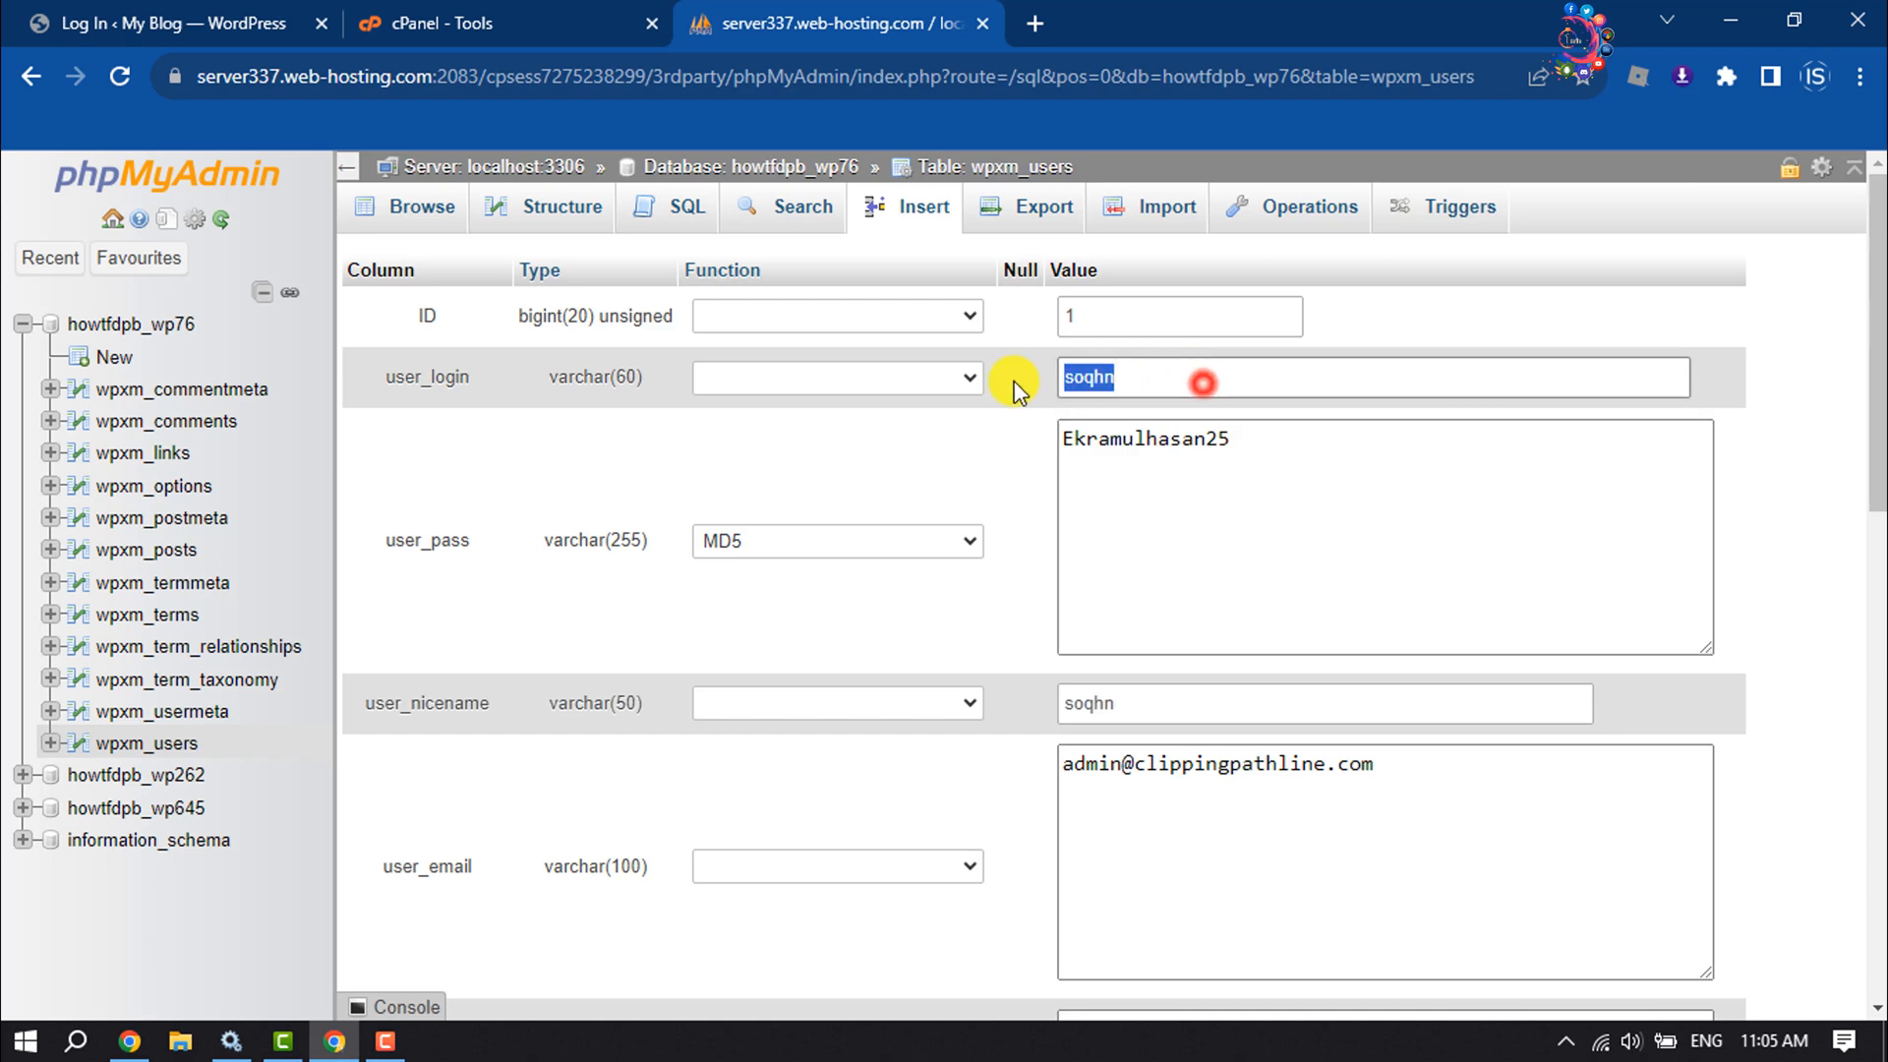
Change user_login to admin, save the row, and return to the WordPress login tab
type("admin")
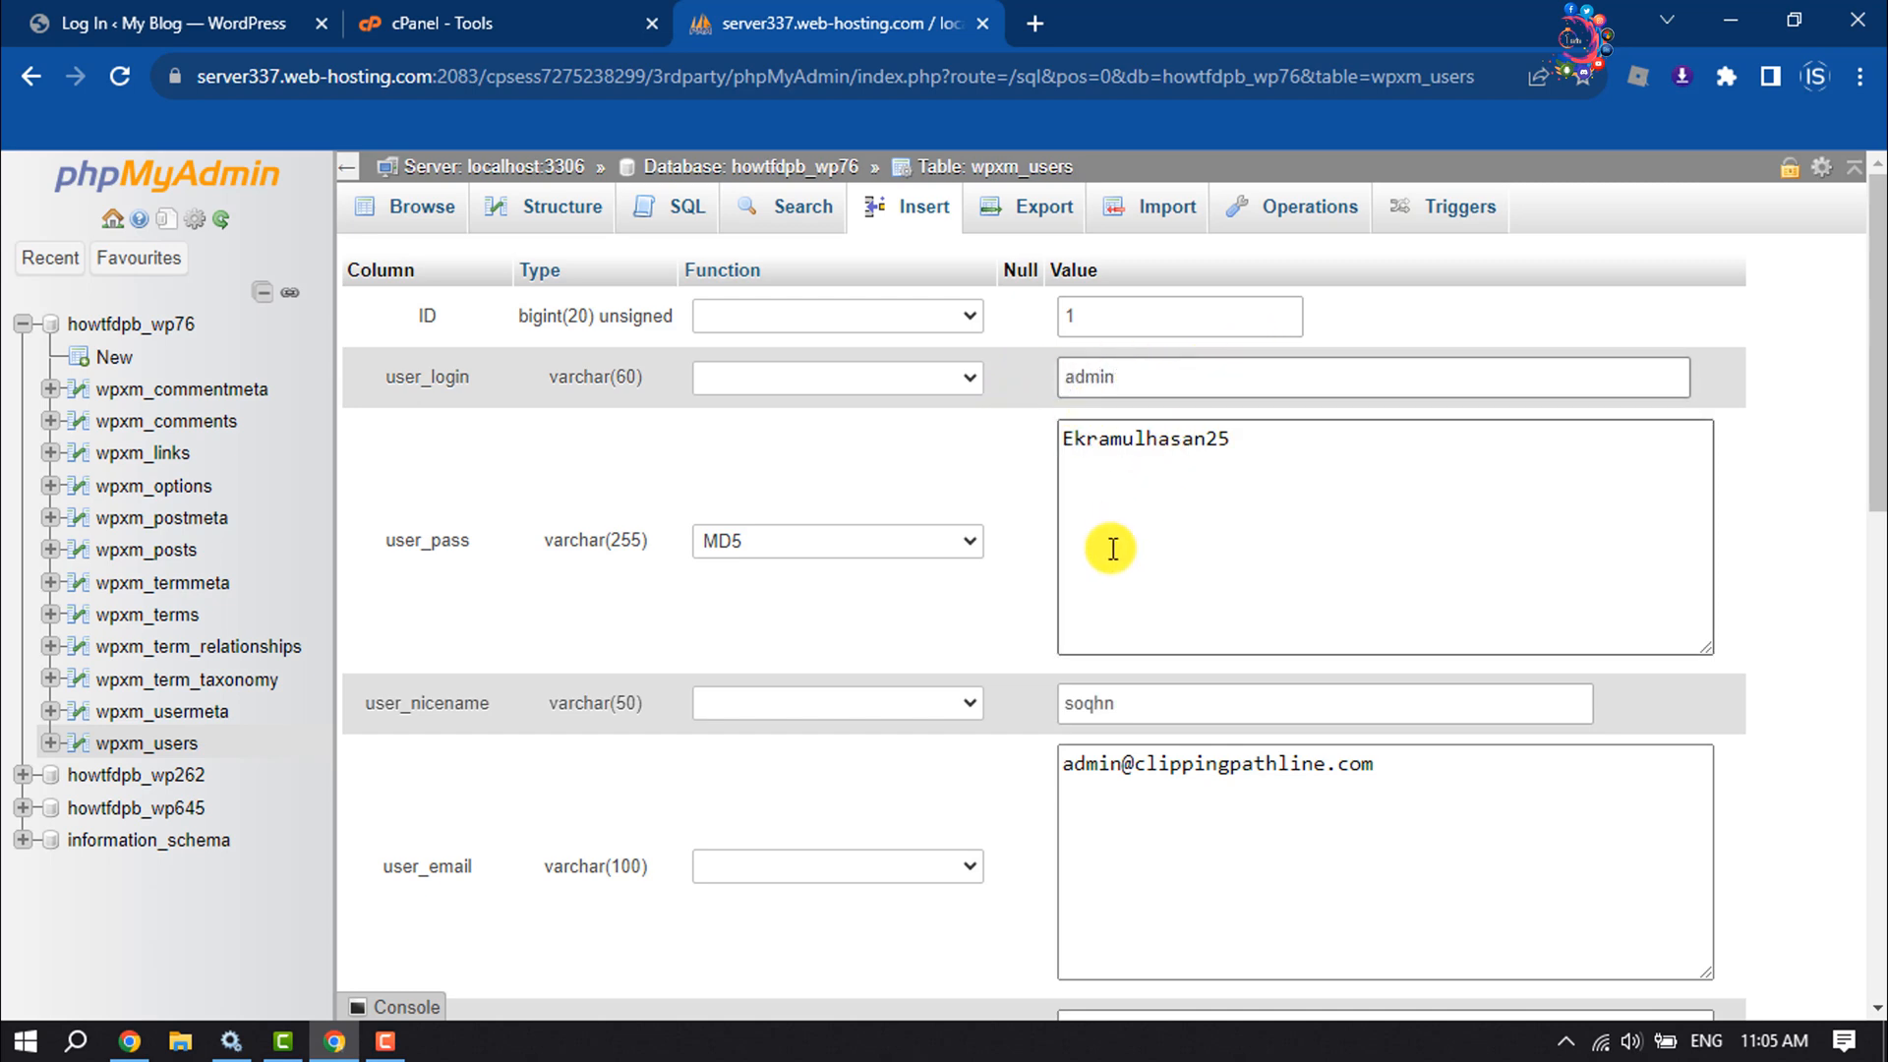
scroll("down", 3)
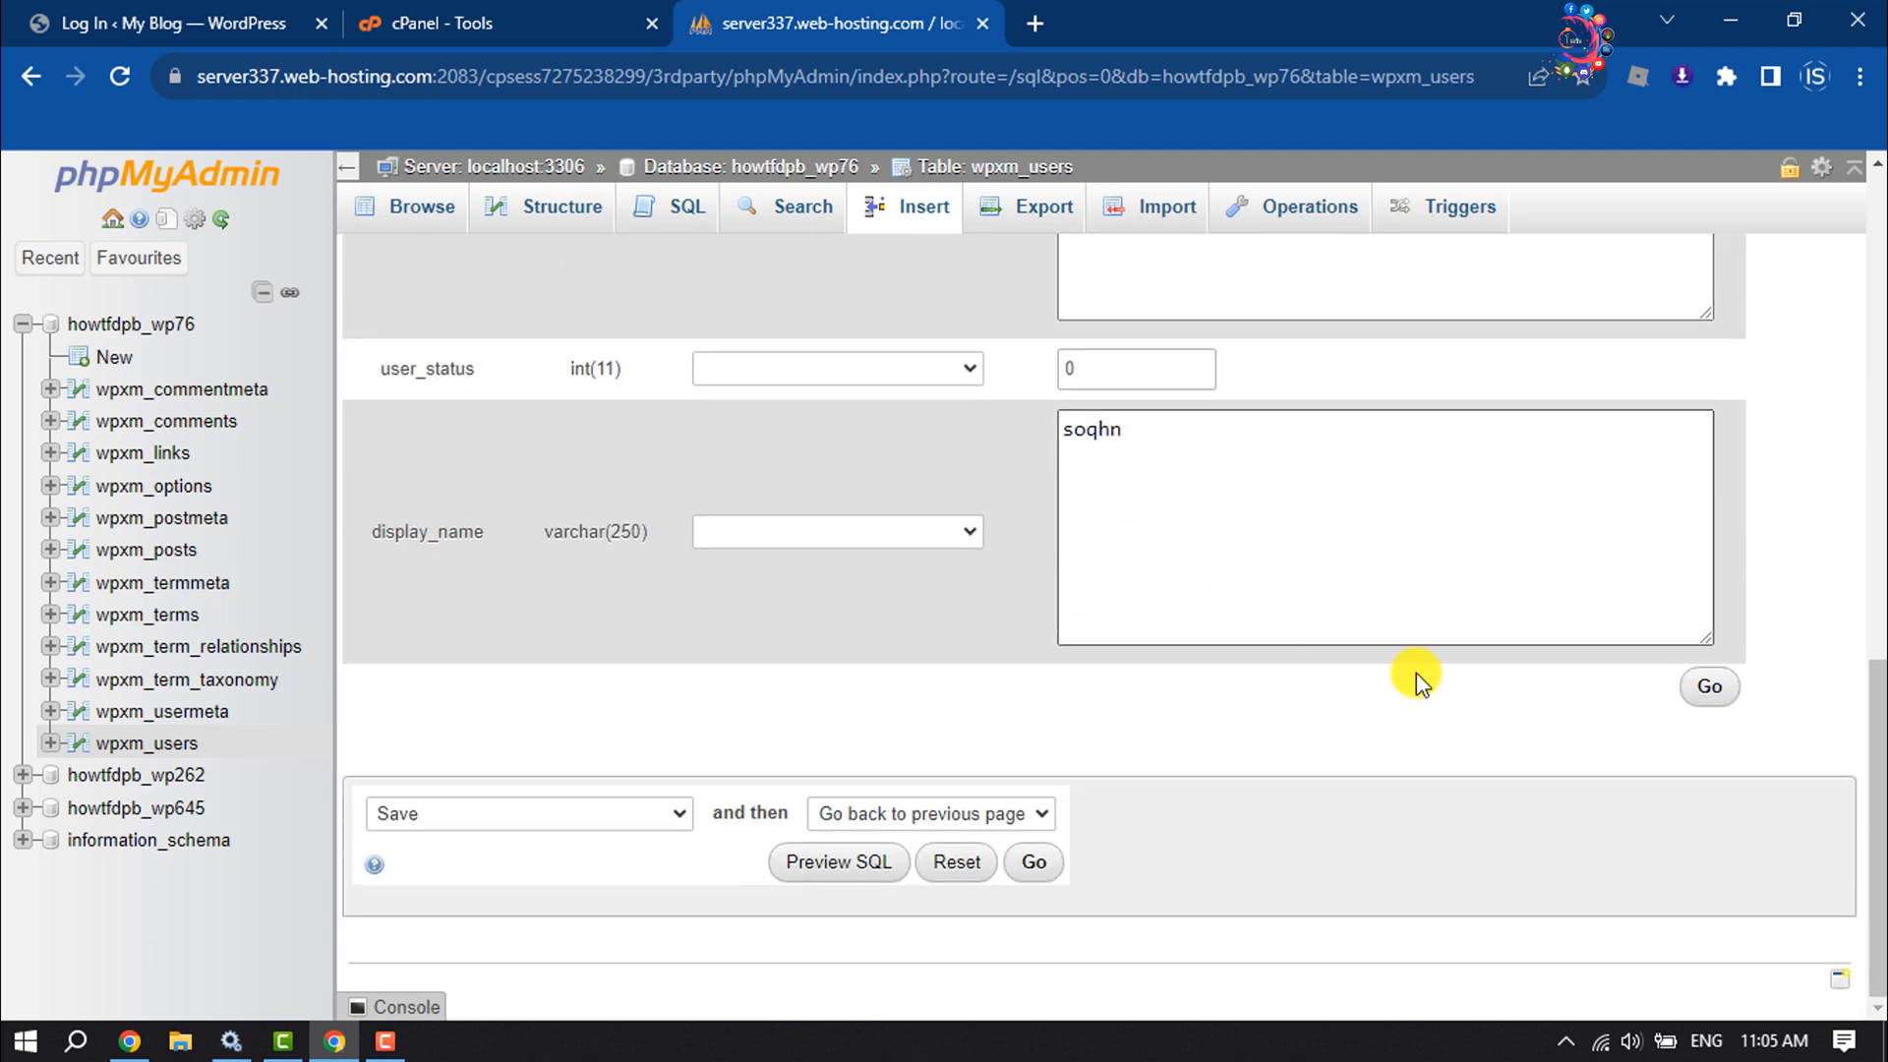
left_click(1709, 686)
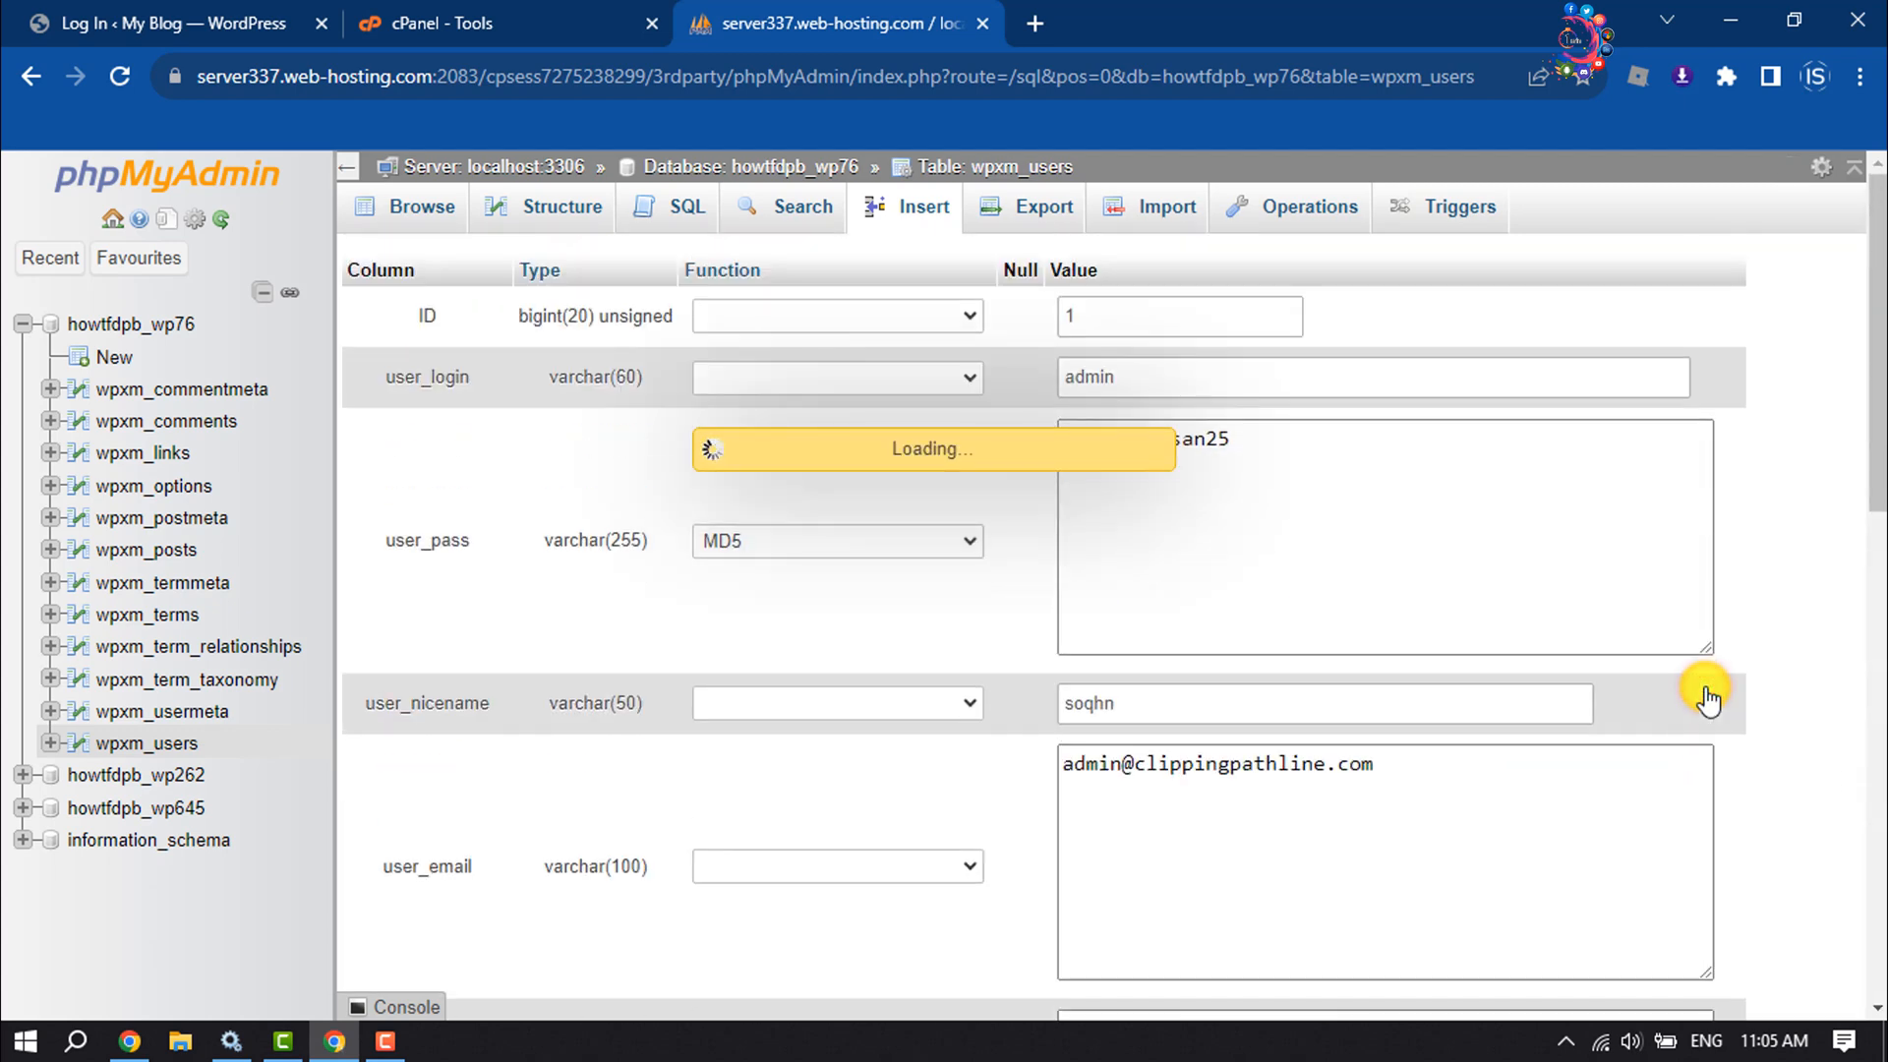
left_click(1710, 699)
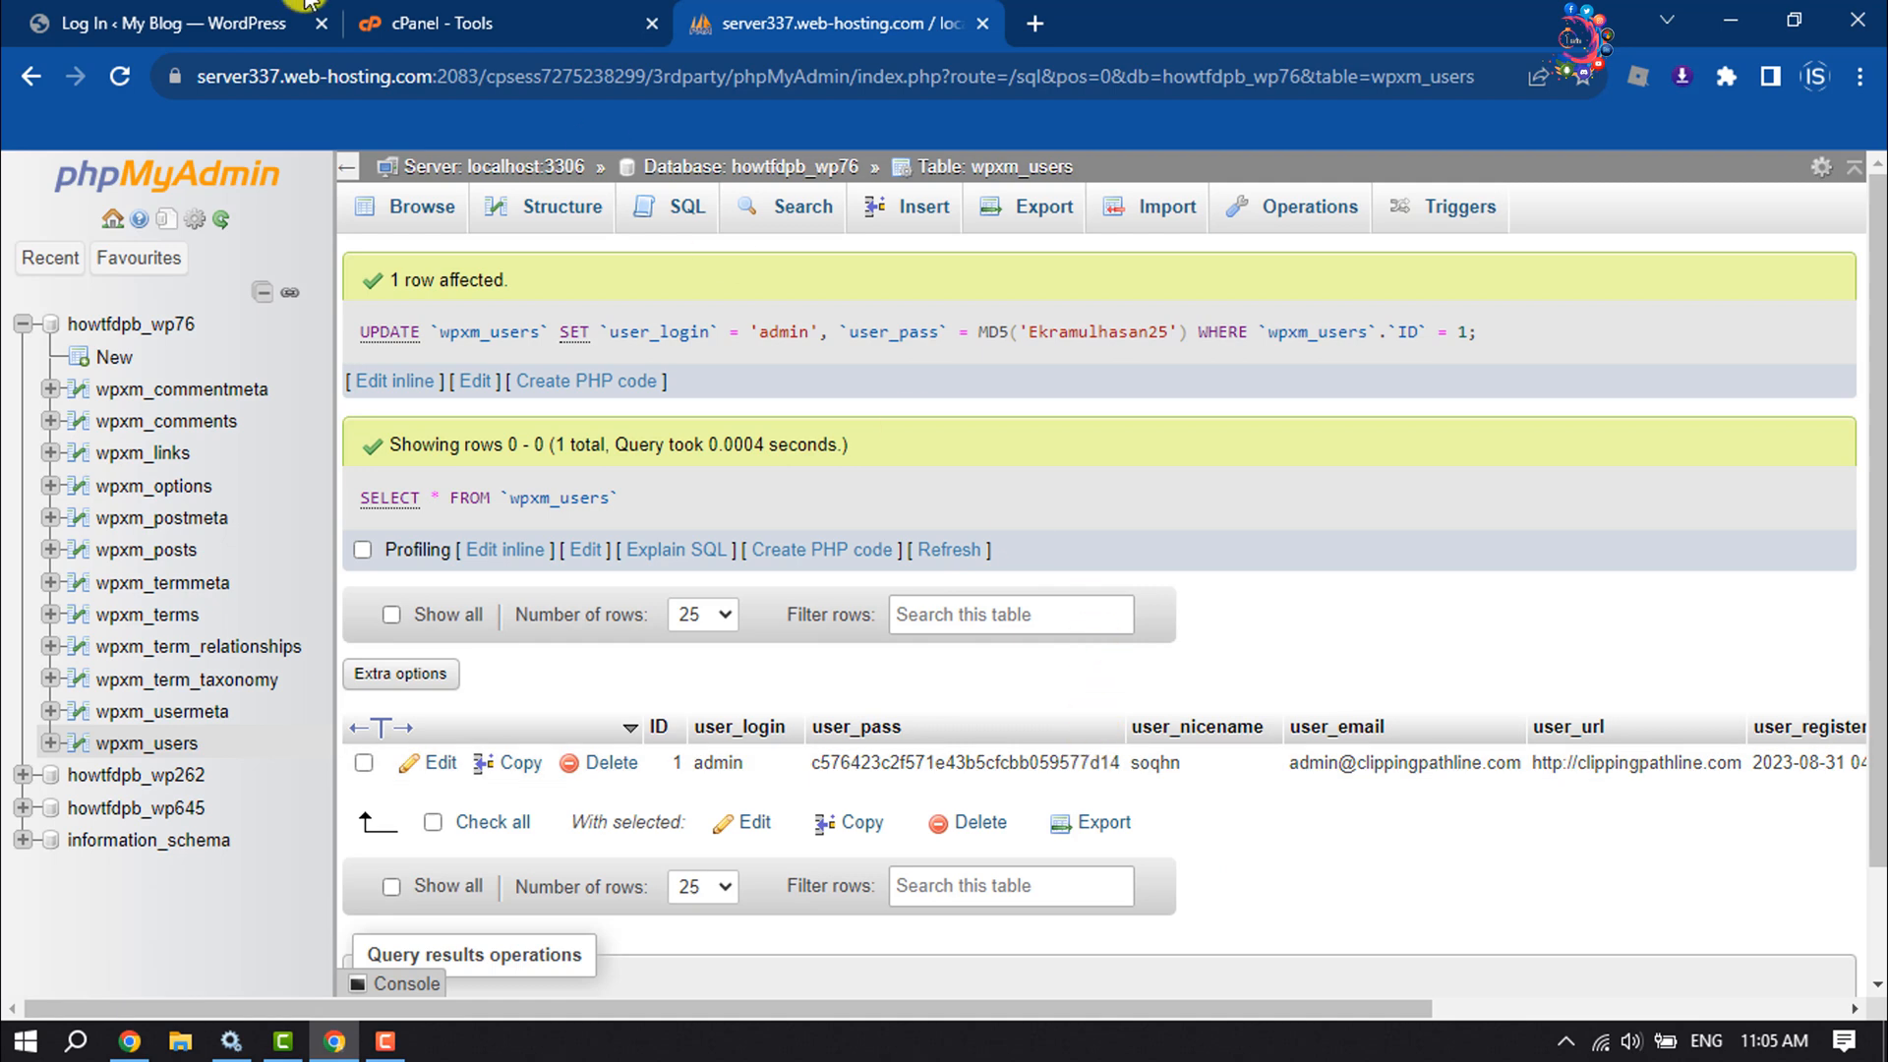
left_click(175, 23)
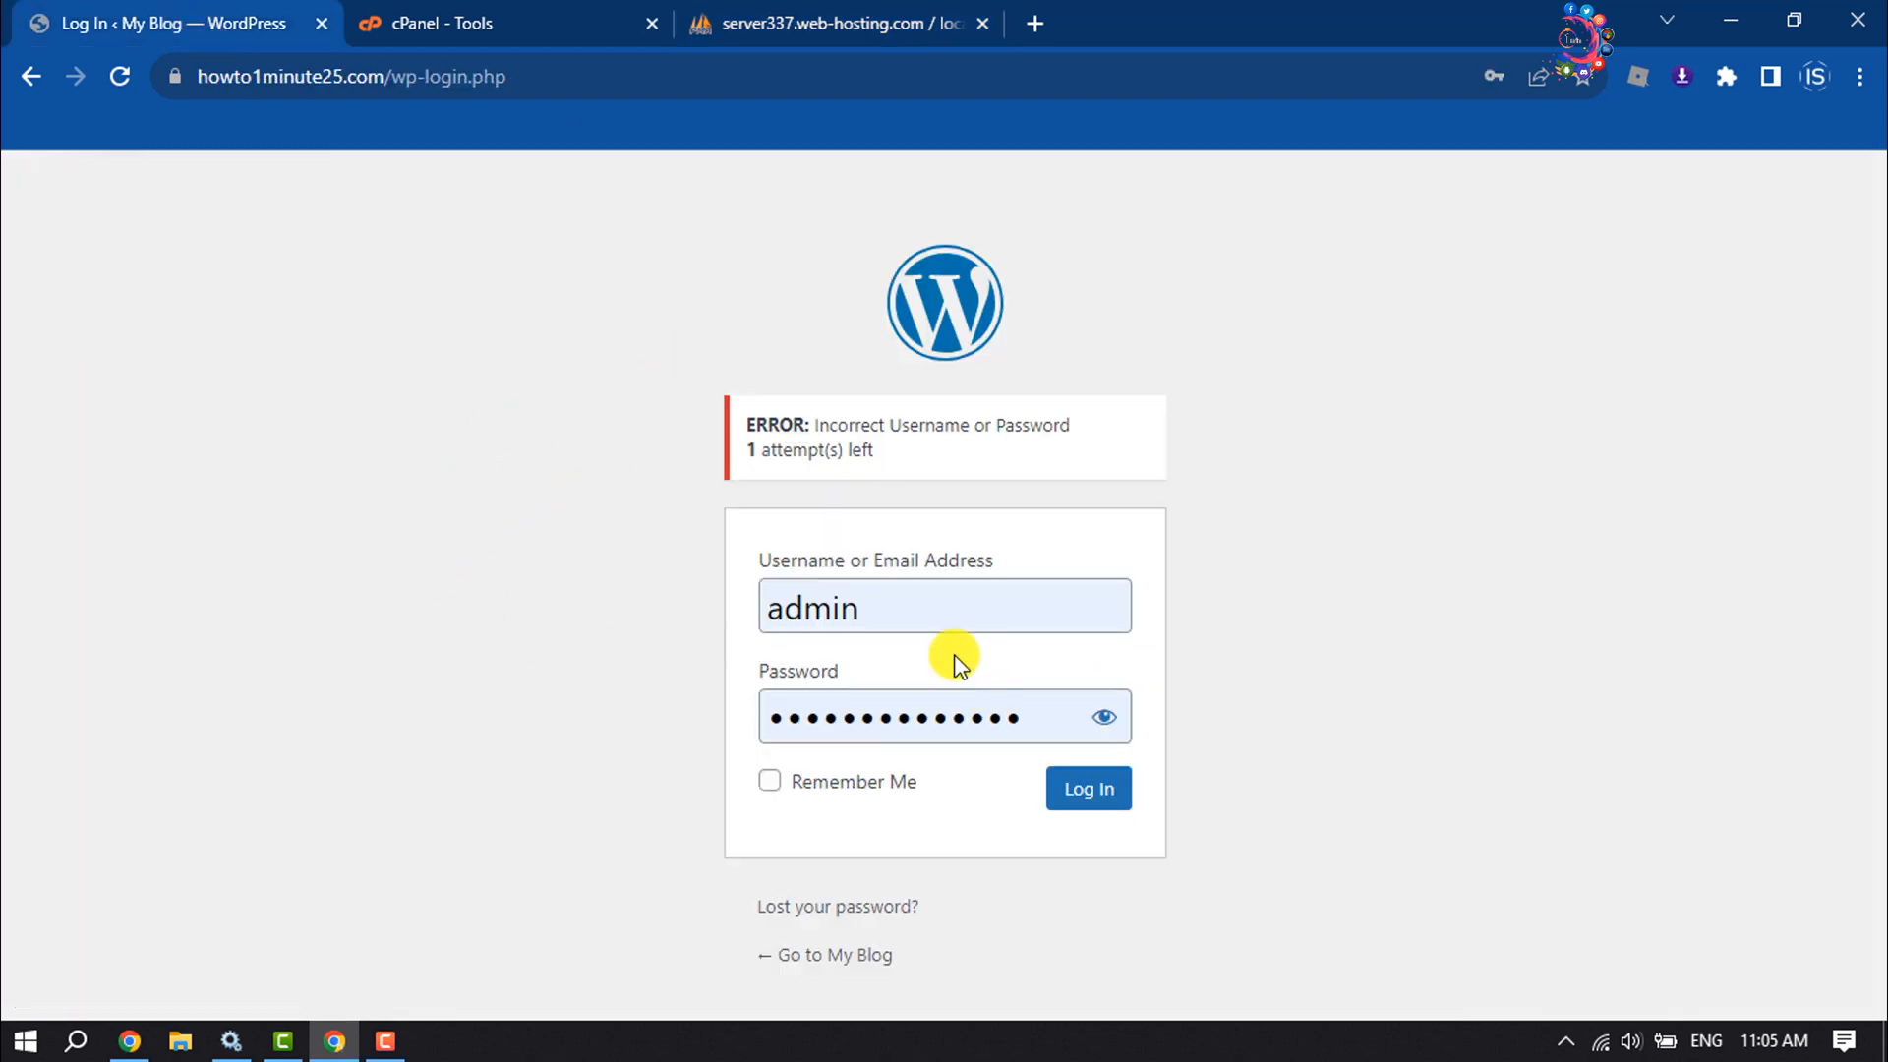
Log in as admin with the new password, reaching the WordPress Dashboard
left_click(945, 606)
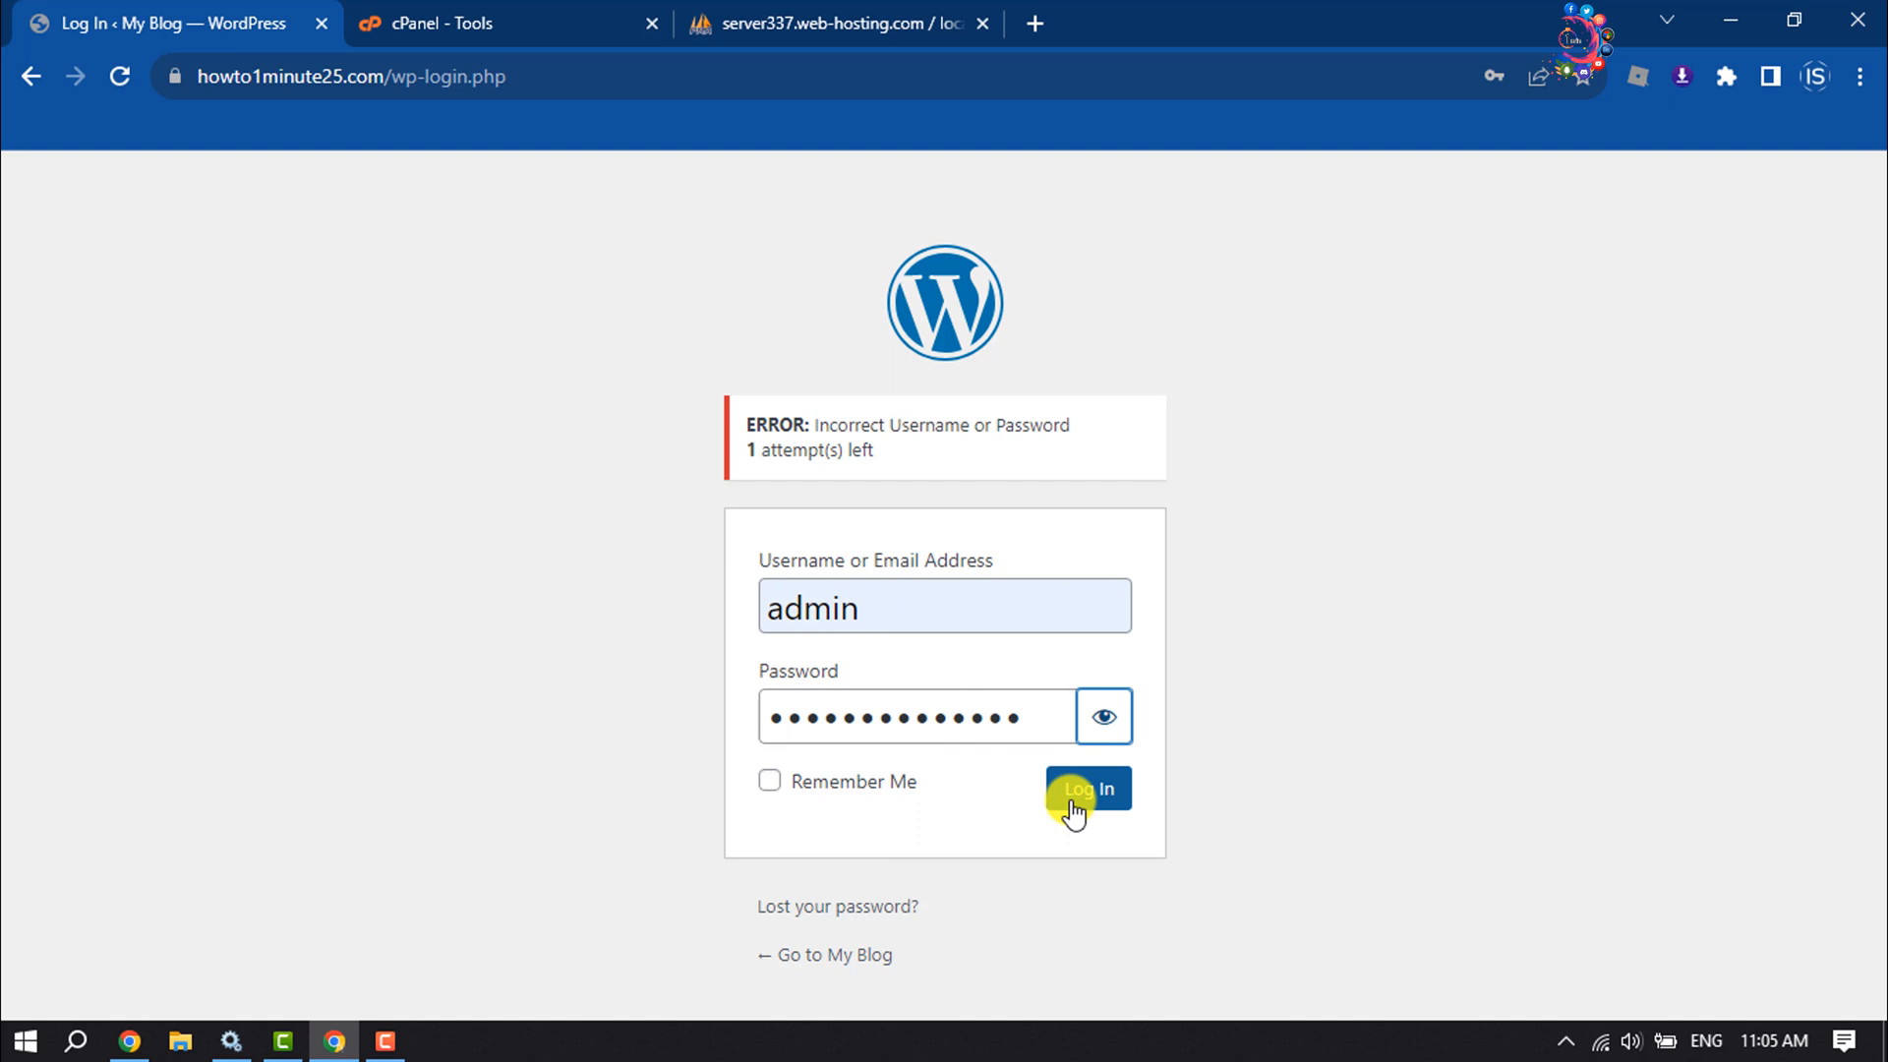
left_click(1085, 789)
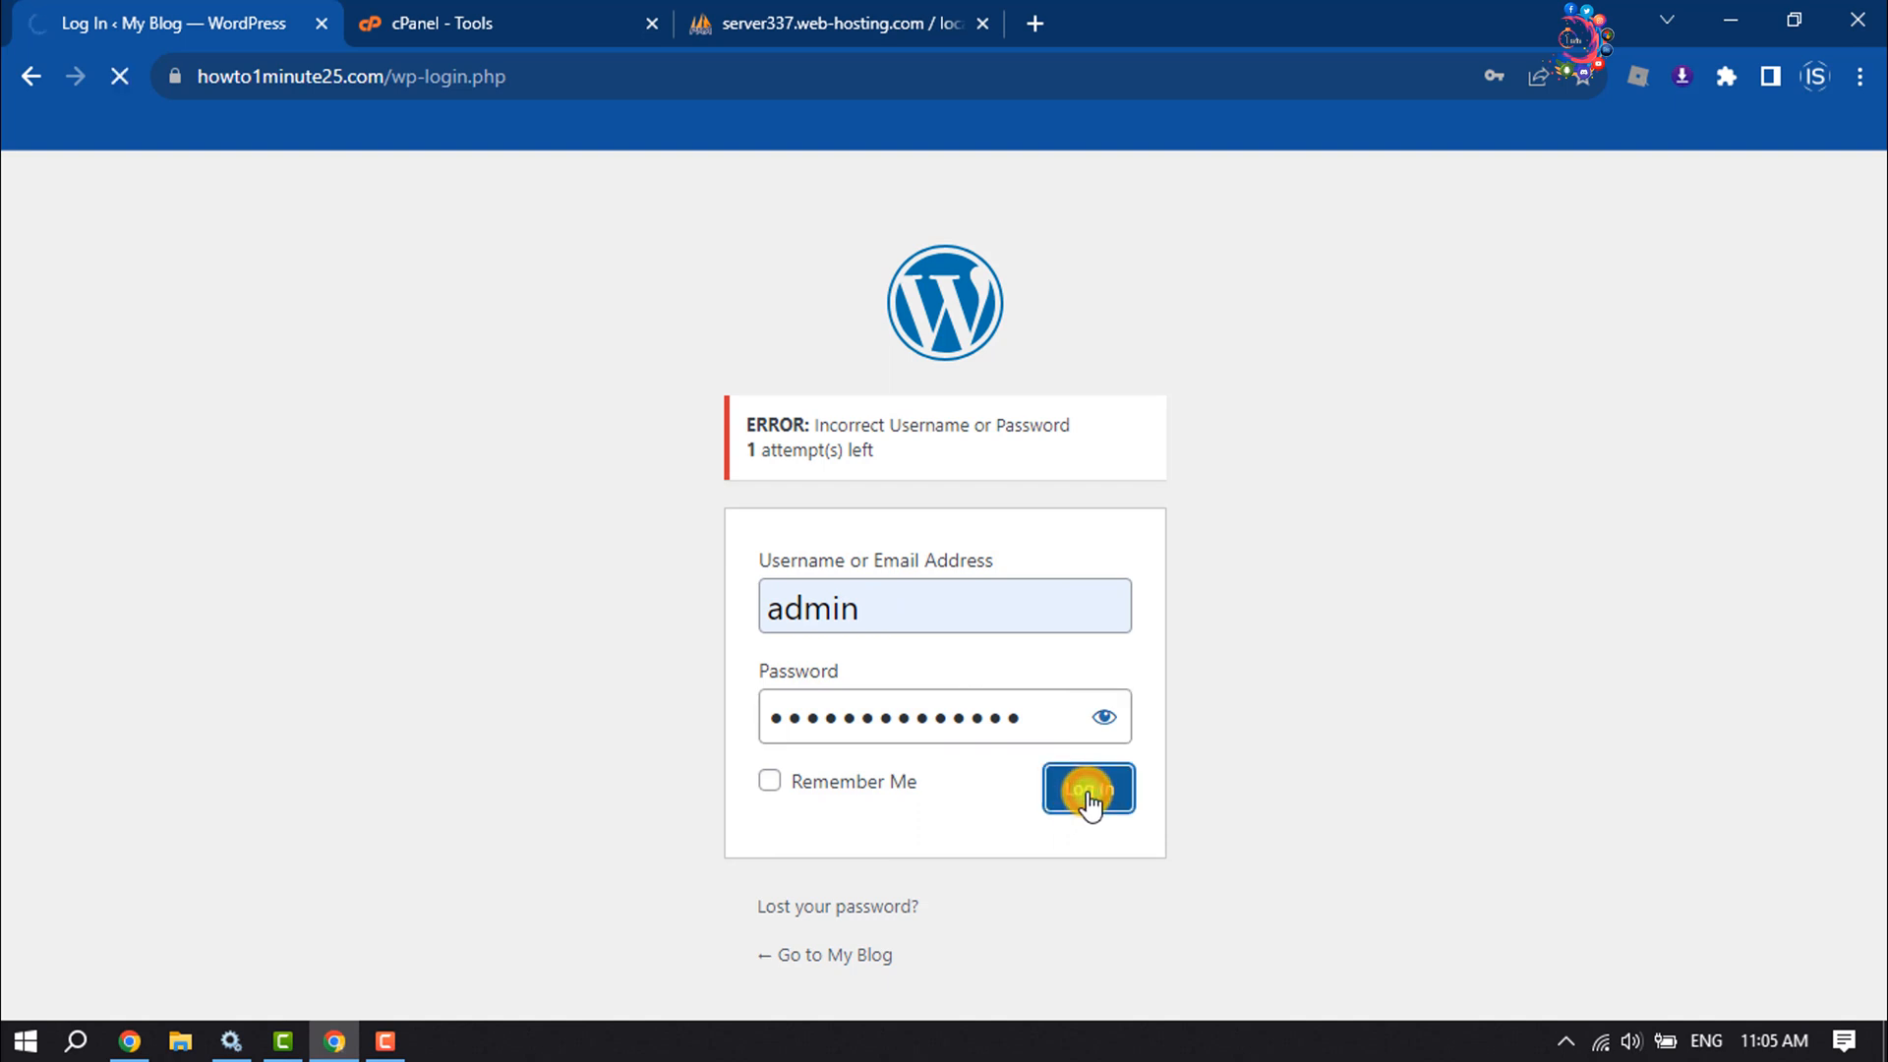
left_click(1088, 789)
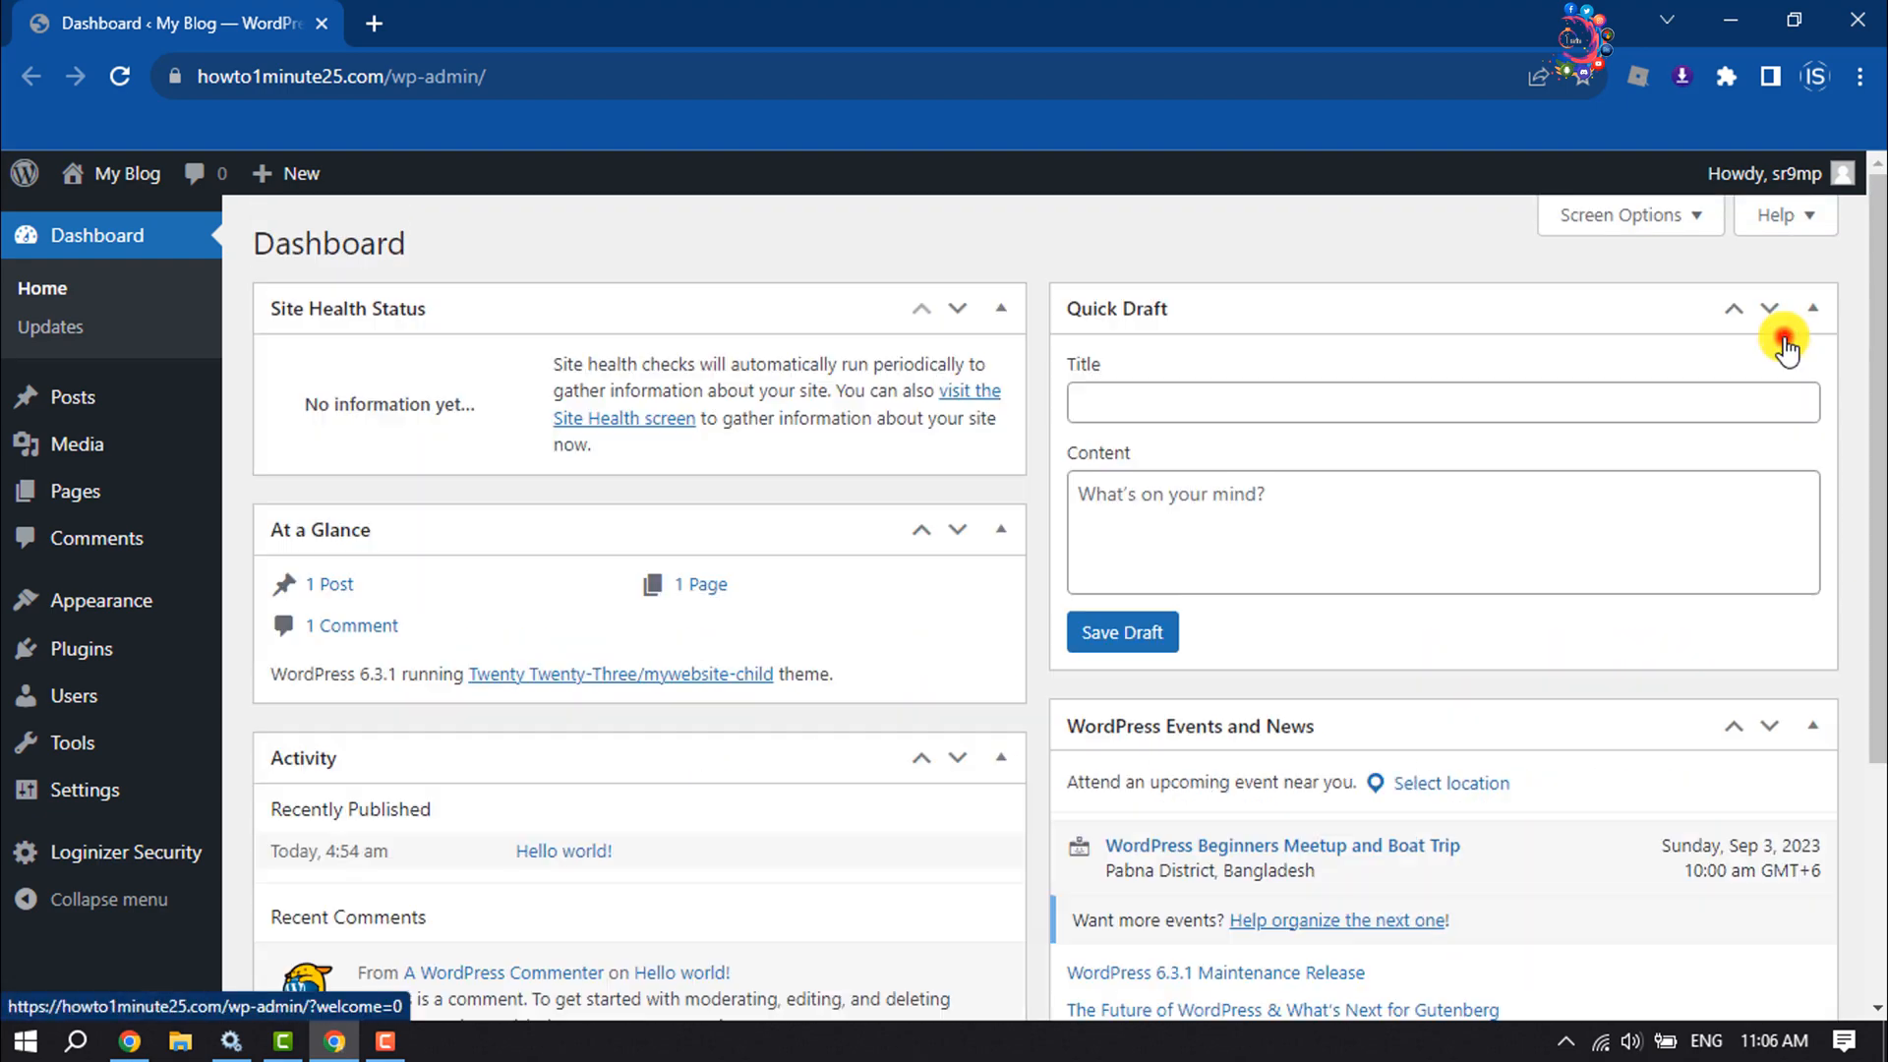
mouse_move(1260, 671)
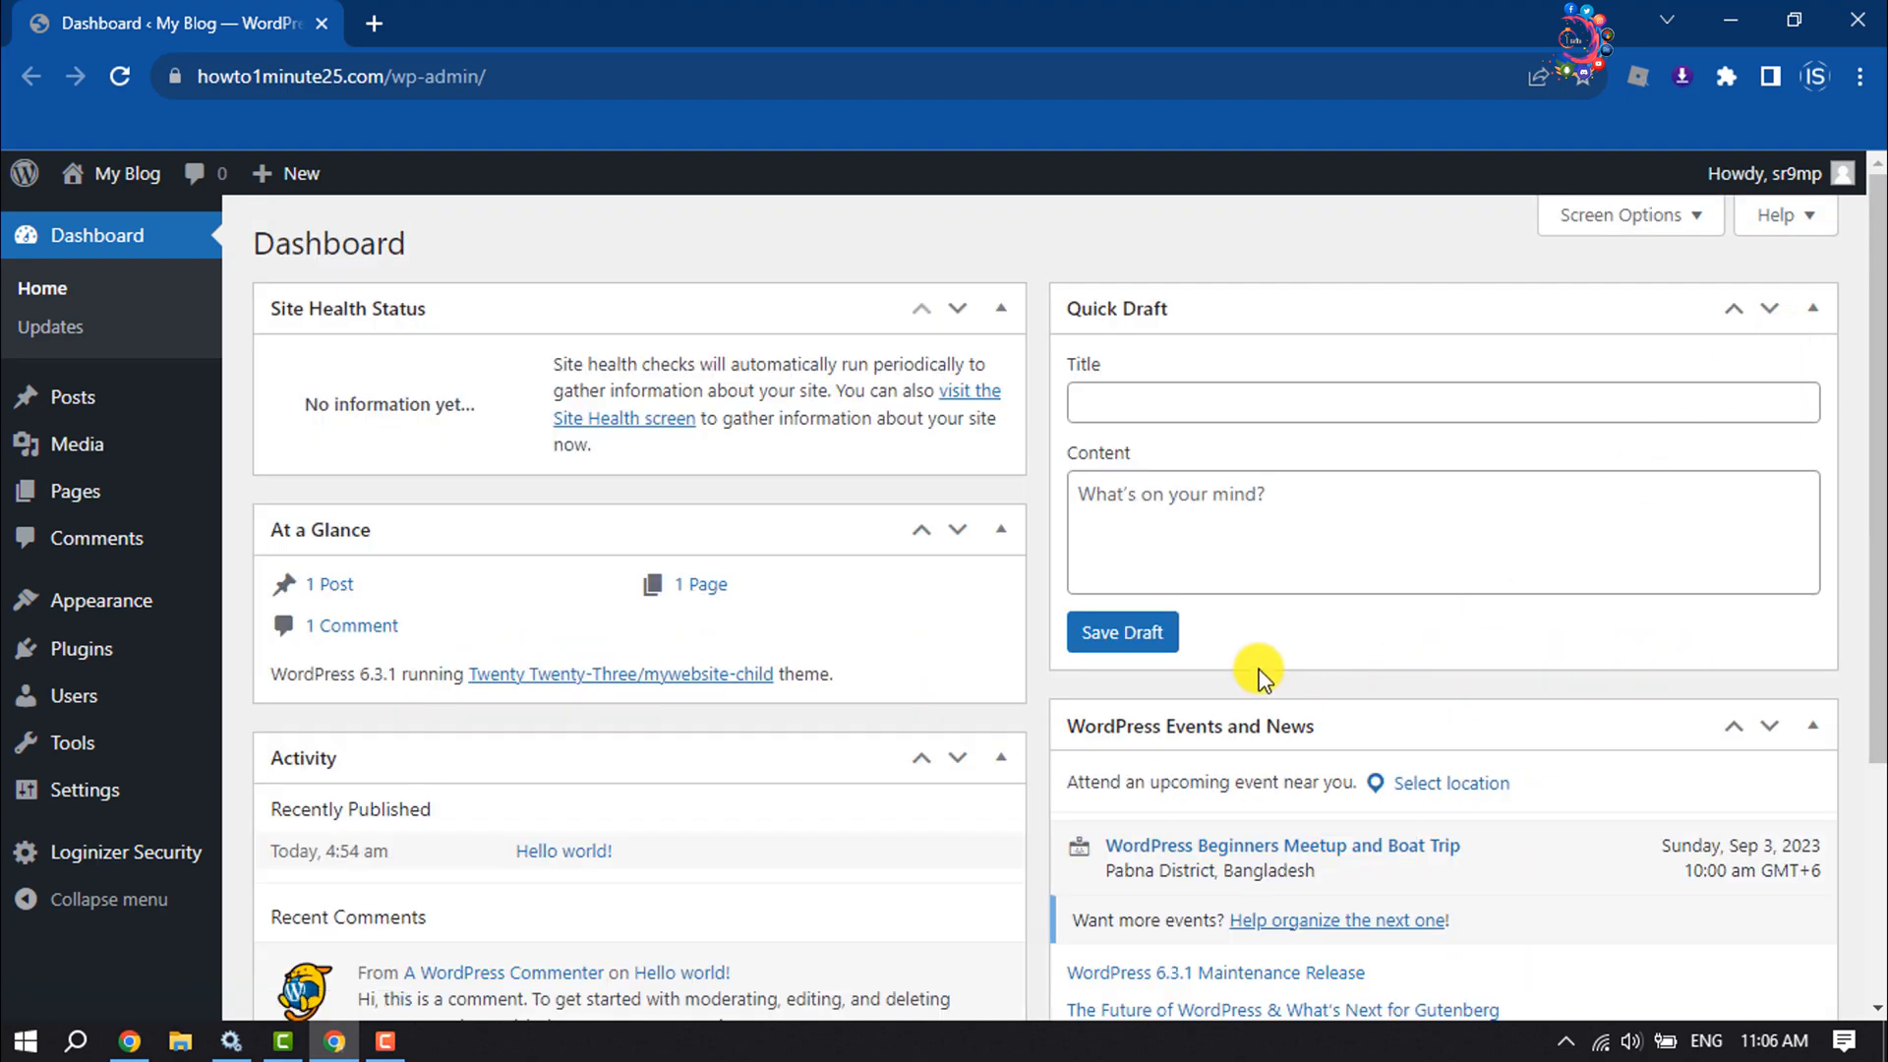